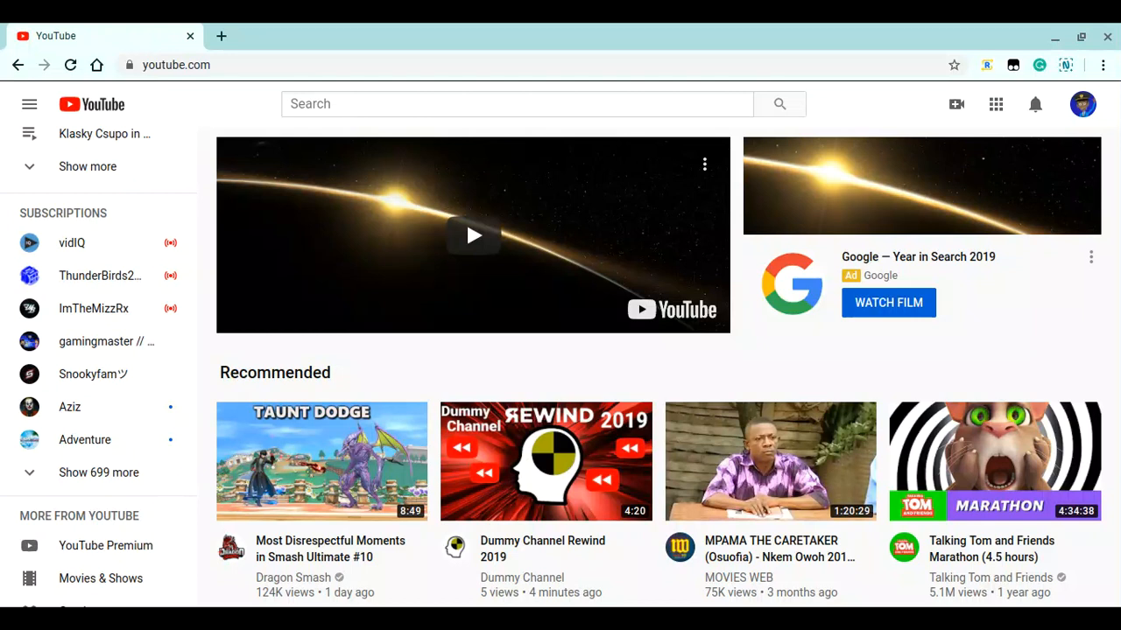
mouse_move(602, 247)
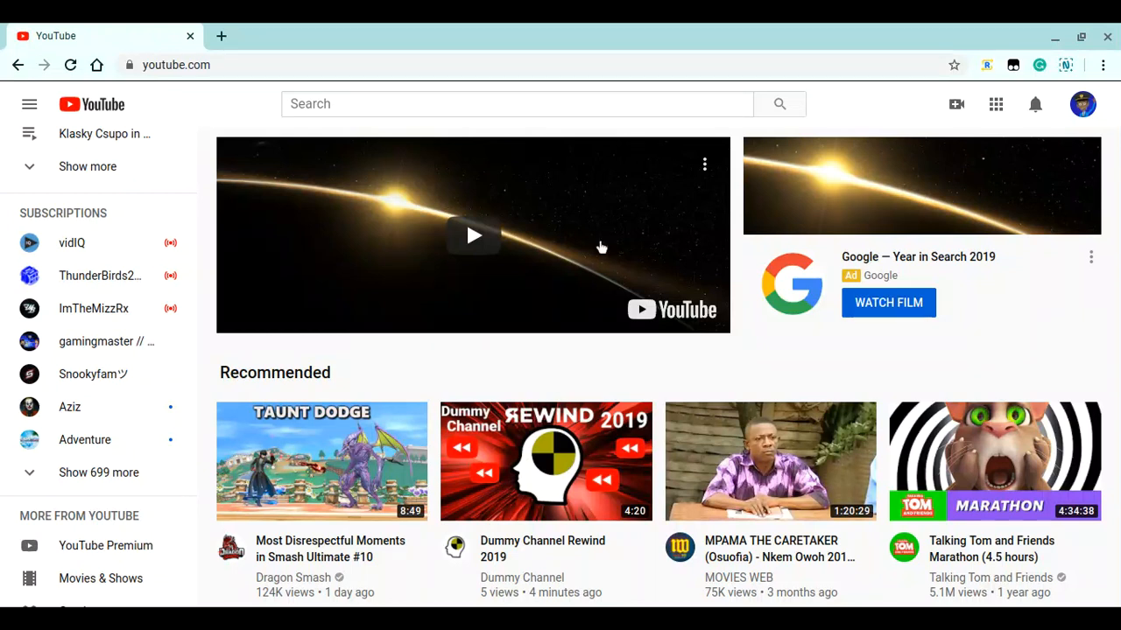
mouse_move(602, 378)
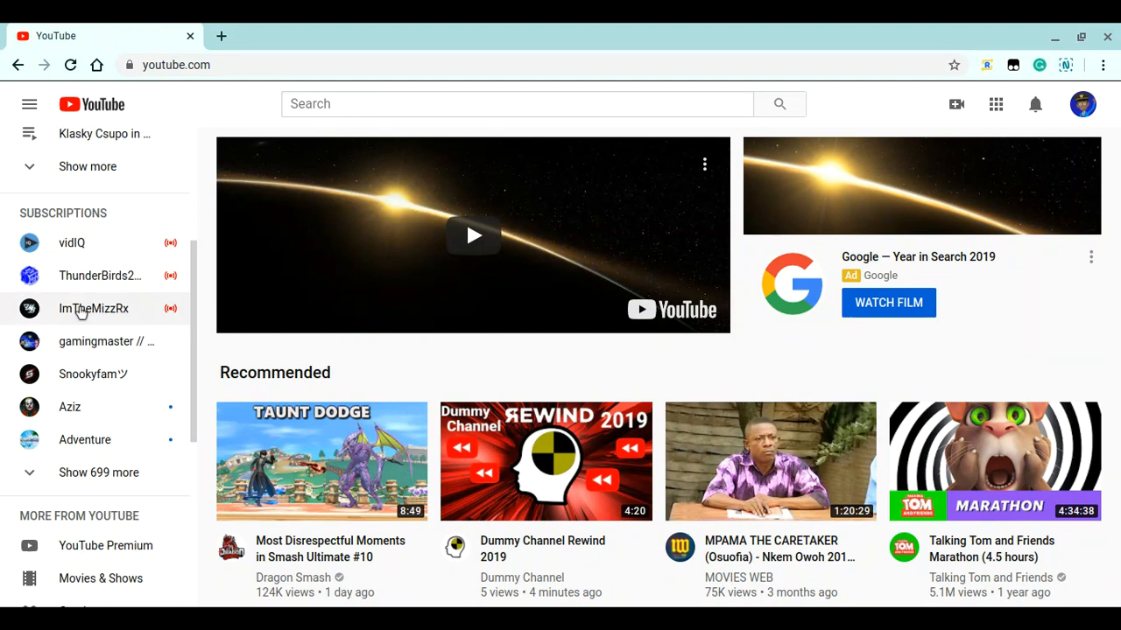
Open the gamingmaster // shiningstarcoiscutie video 'I've had absolutely enough of getting hacked!!!'
left_click(106, 342)
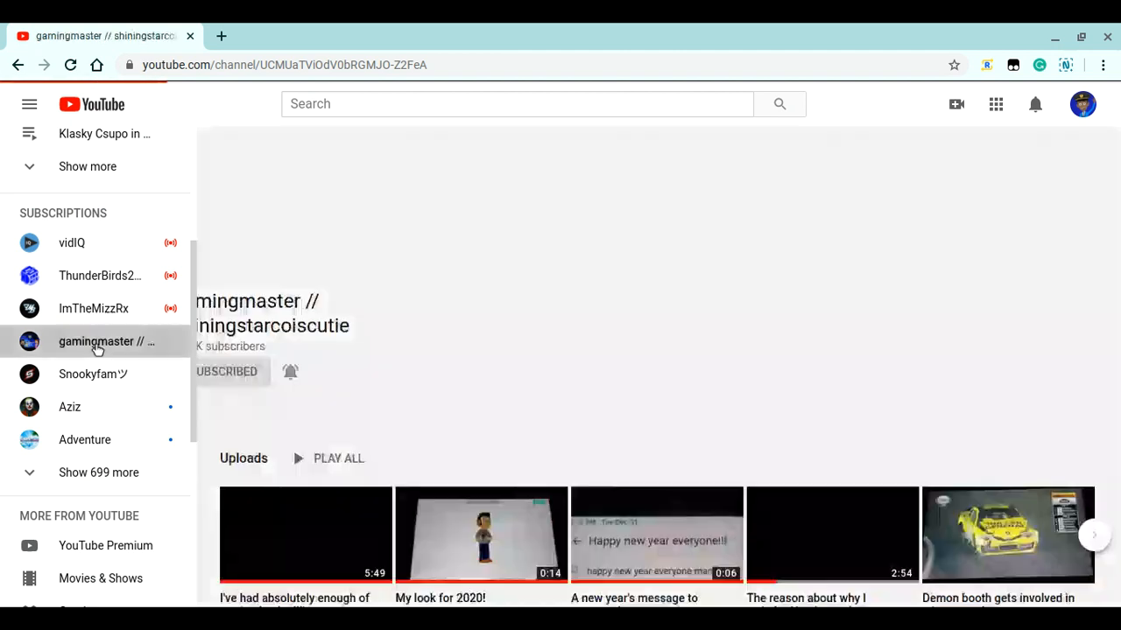
left_click(106, 342)
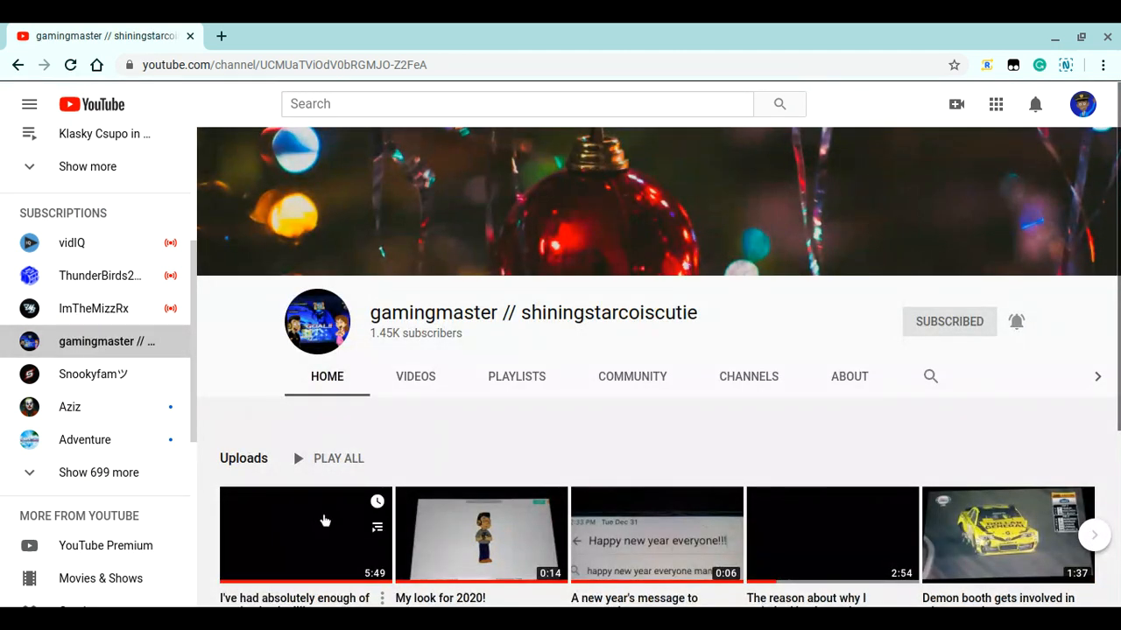
left_click(305, 534)
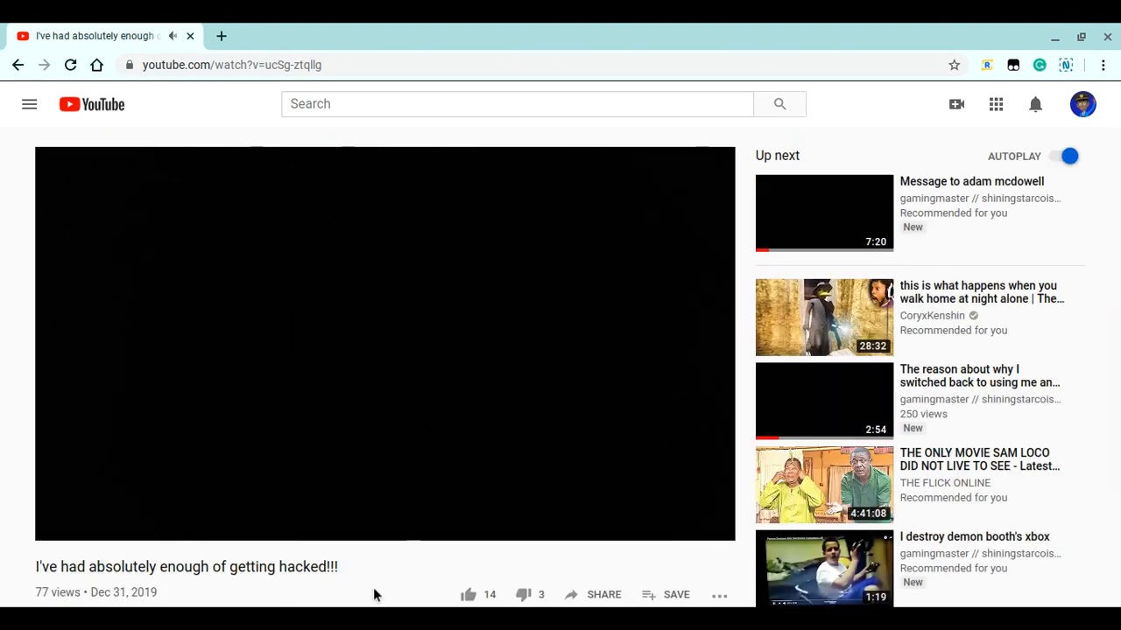
Scroll down through the video's comments
scroll("down", 3)
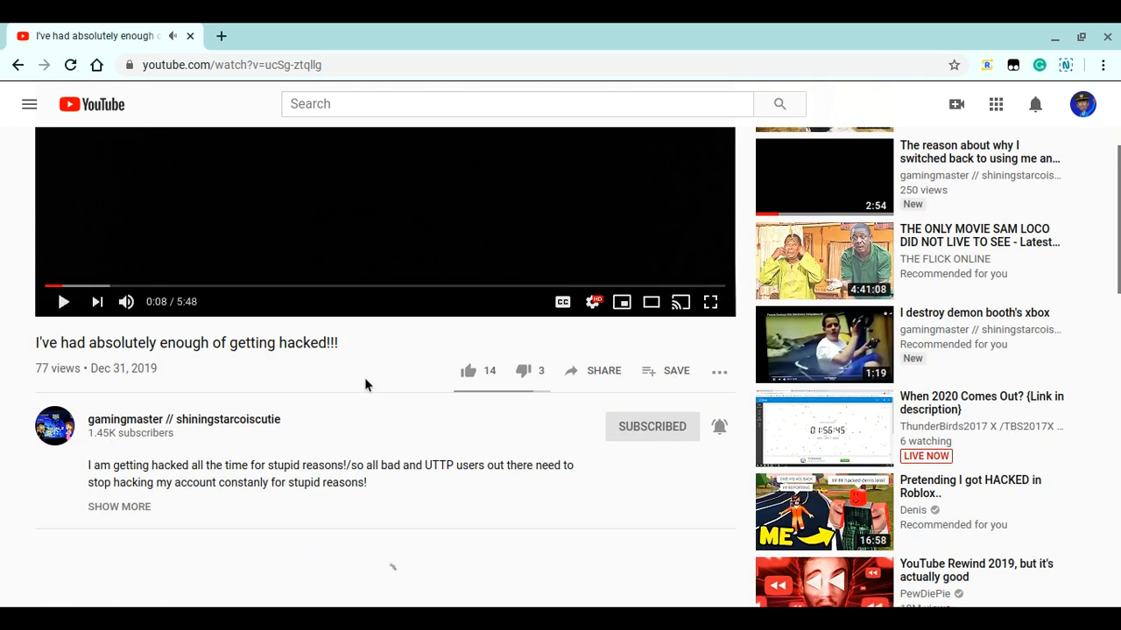
scroll("down", 3)
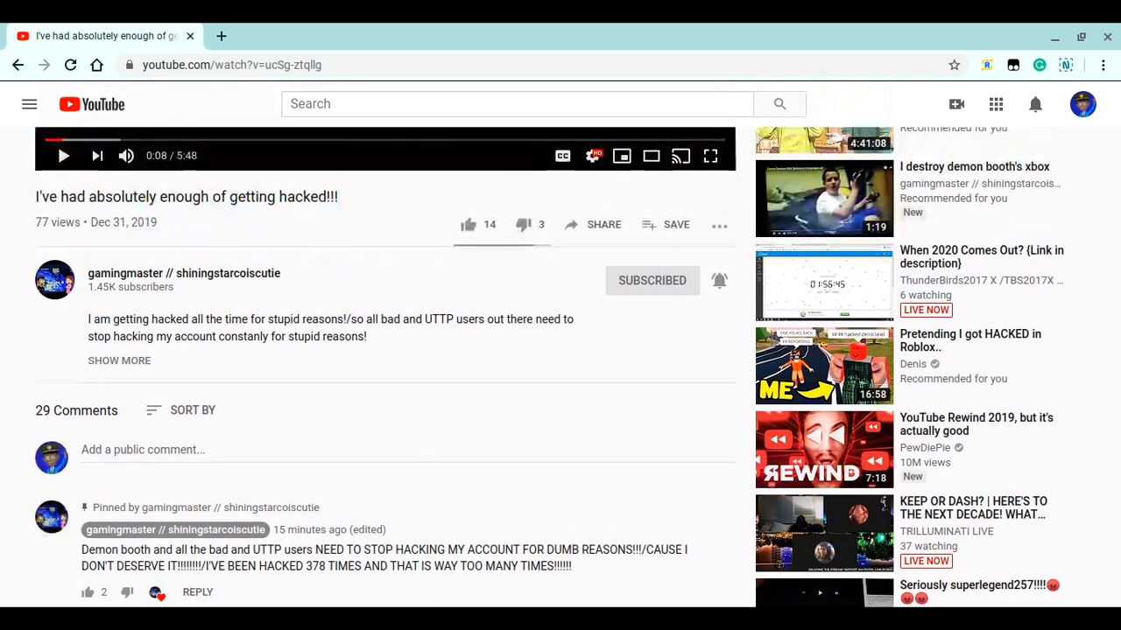
scroll("down", 3)
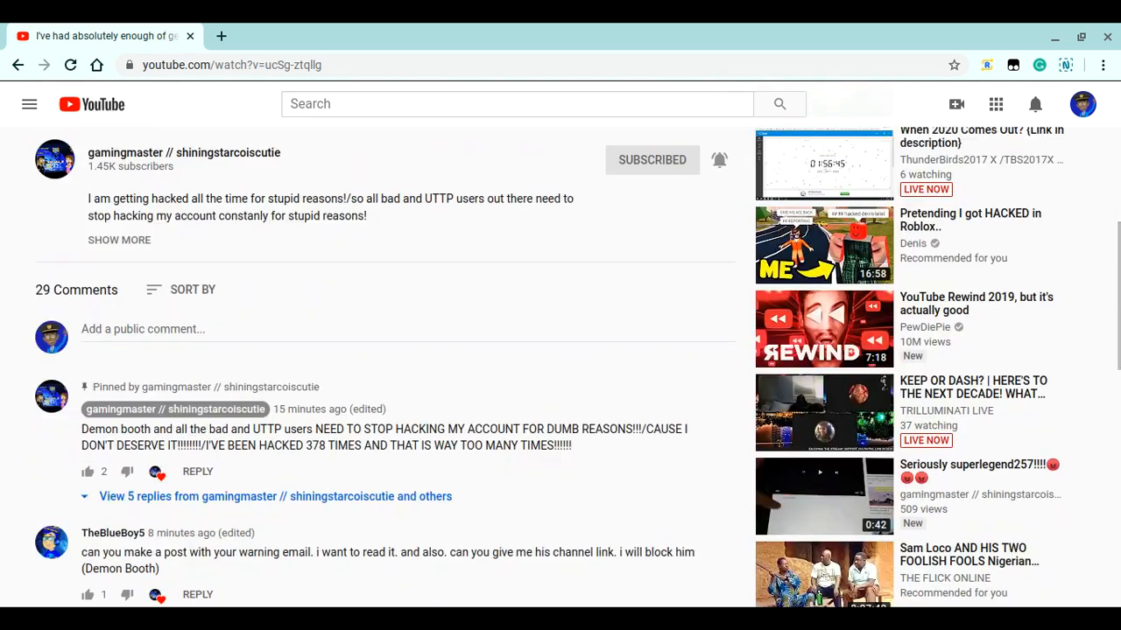
scroll("down", 3)
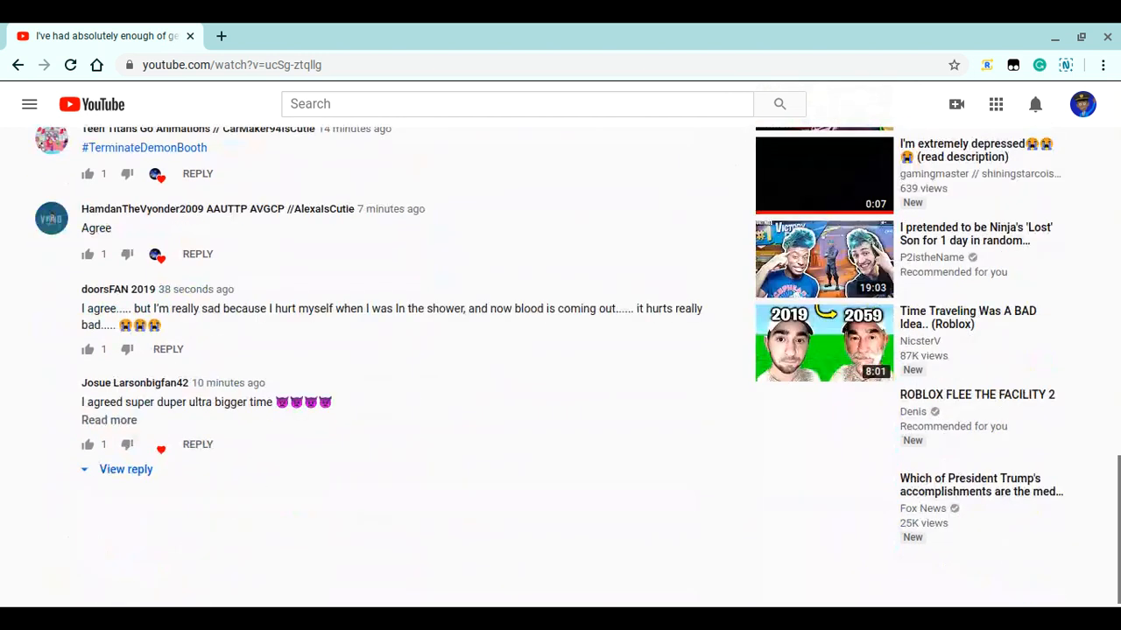
scroll("down", 3)
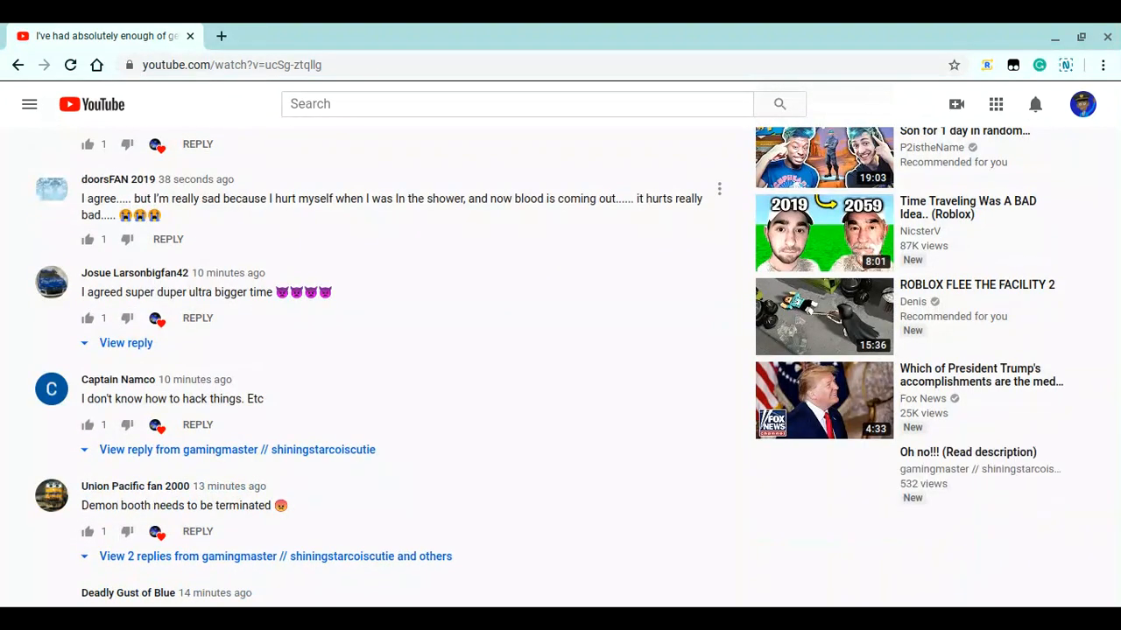
scroll("down", 3)
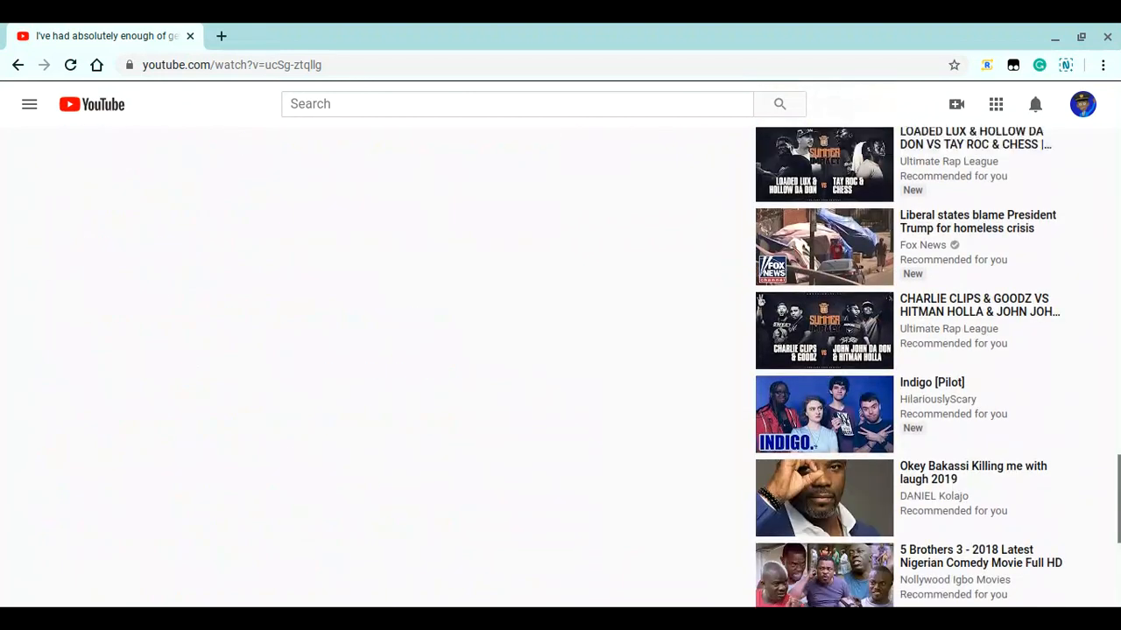
scroll("down", 3)
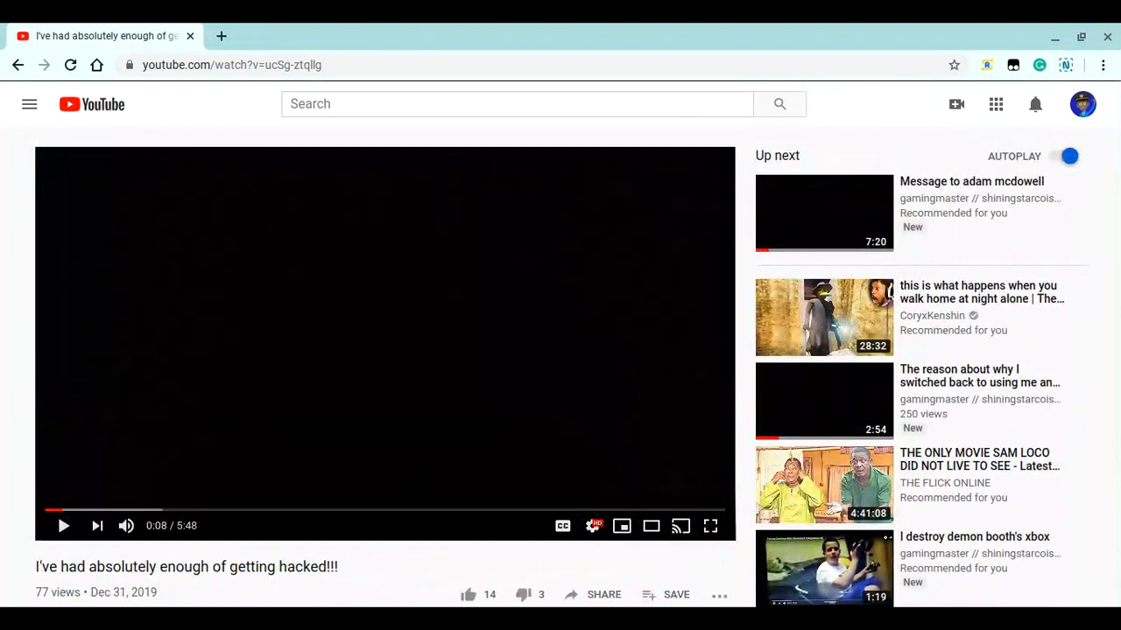
scroll("down", 3)
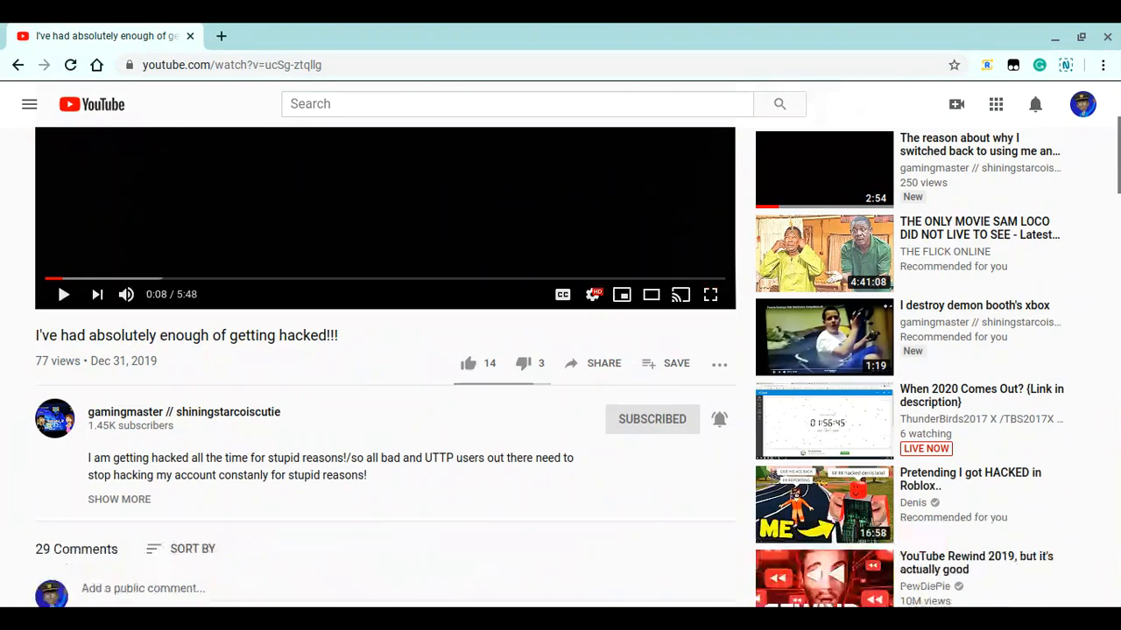
scroll("down", 3)
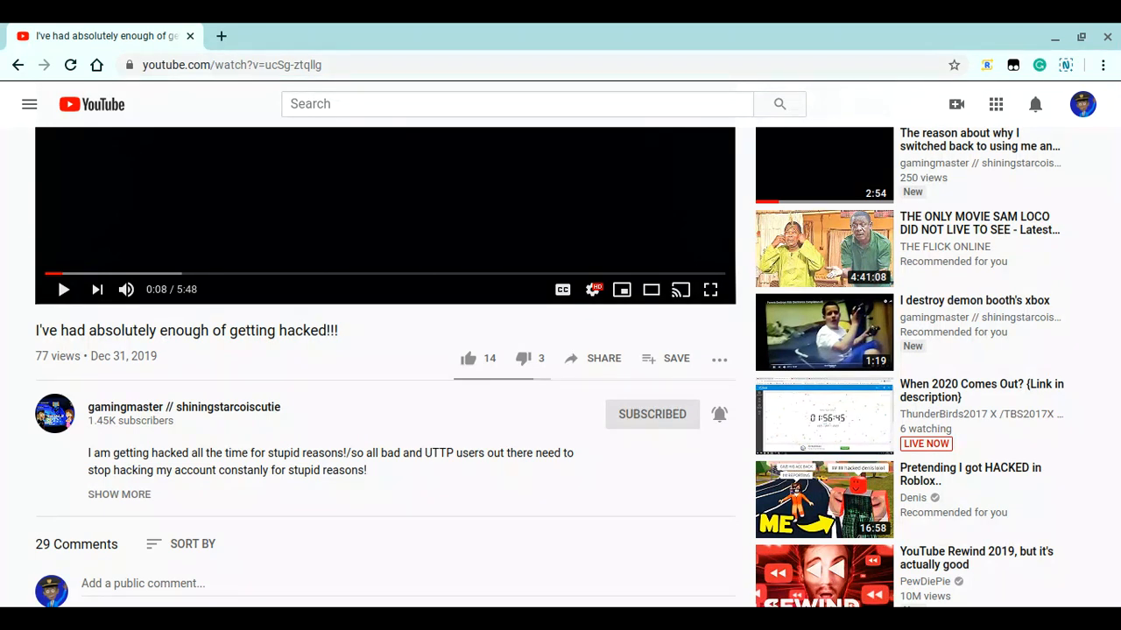
mouse_move(123, 368)
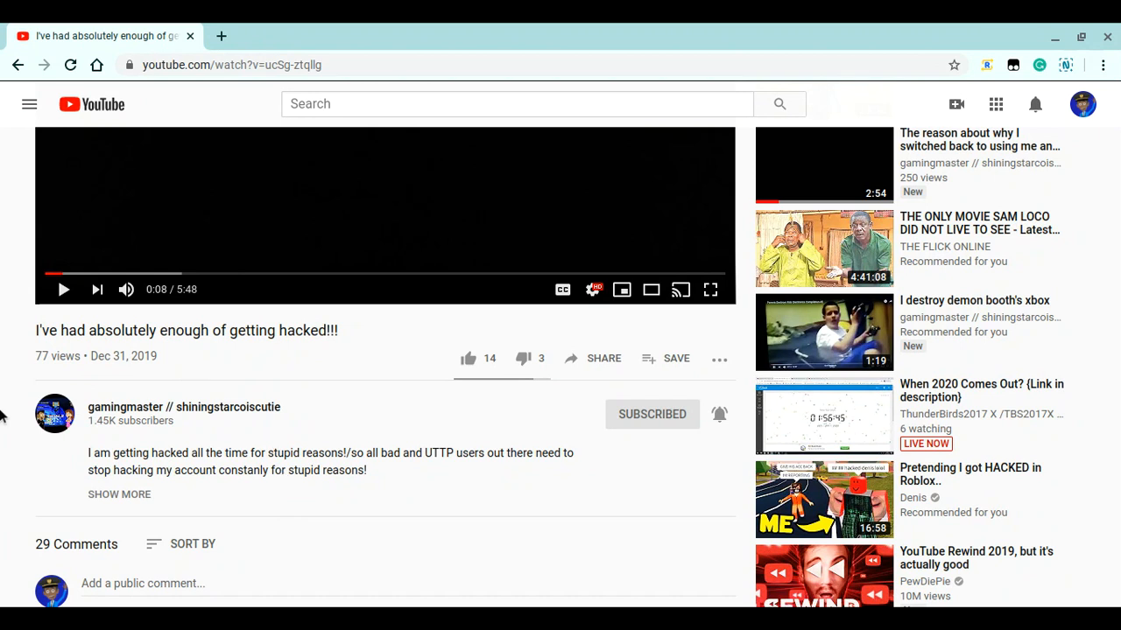
mouse_move(324, 371)
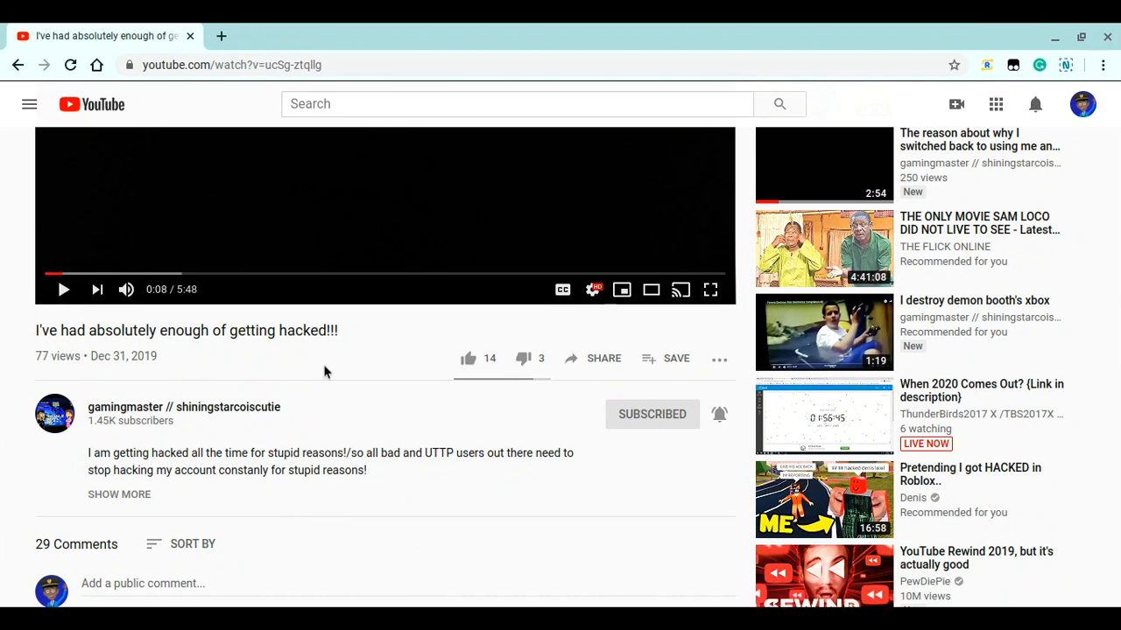
mouse_move(368, 520)
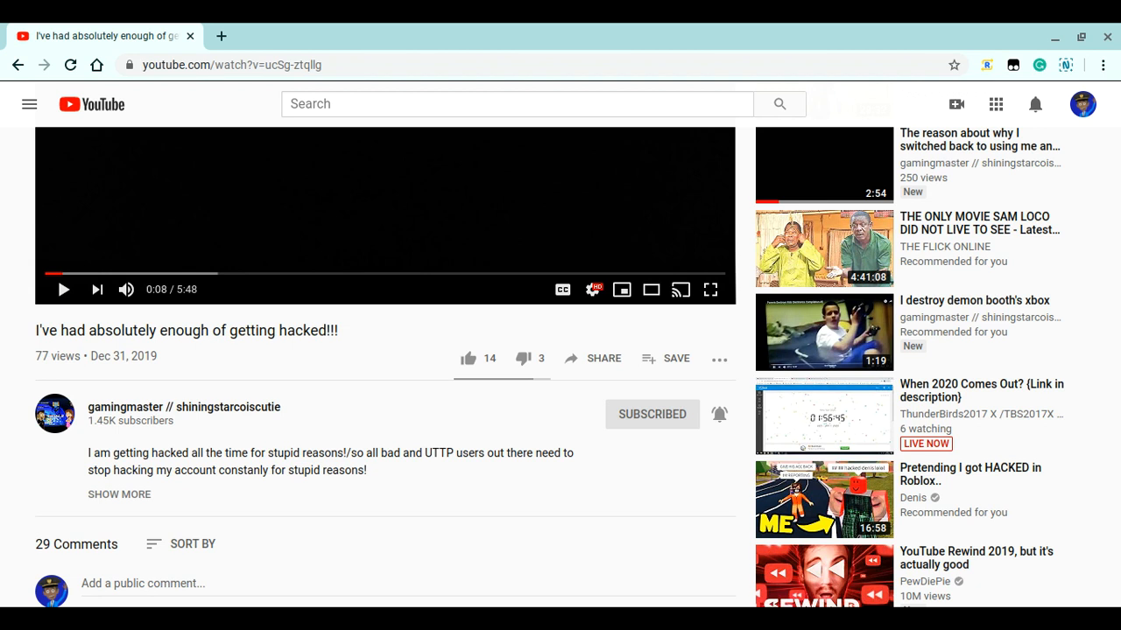
mouse_move(196, 282)
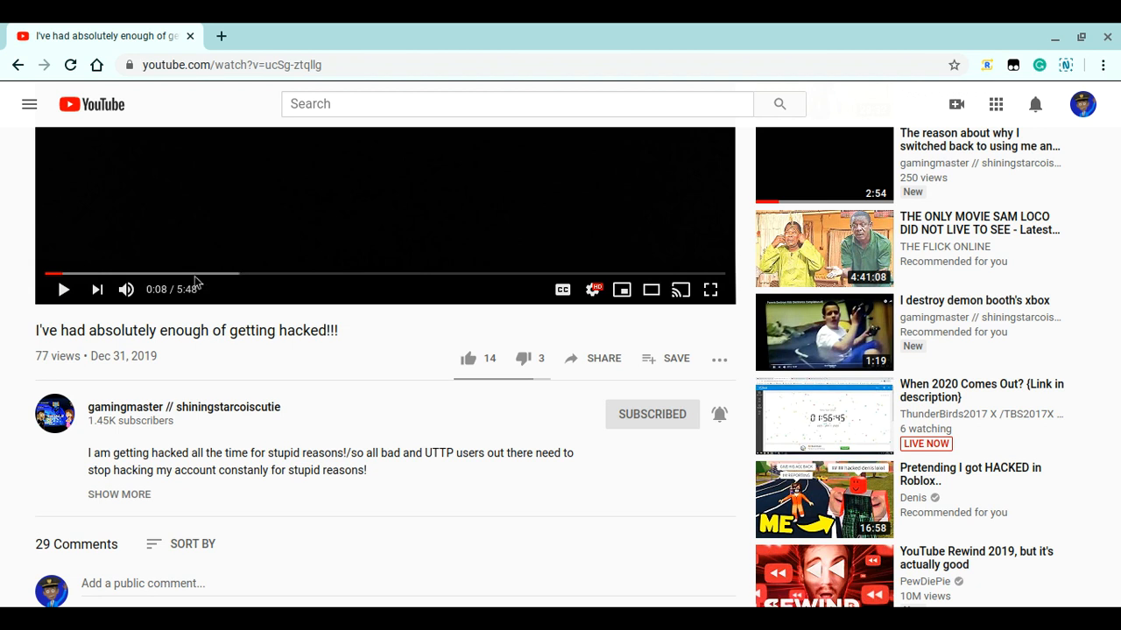
left_click(516, 104)
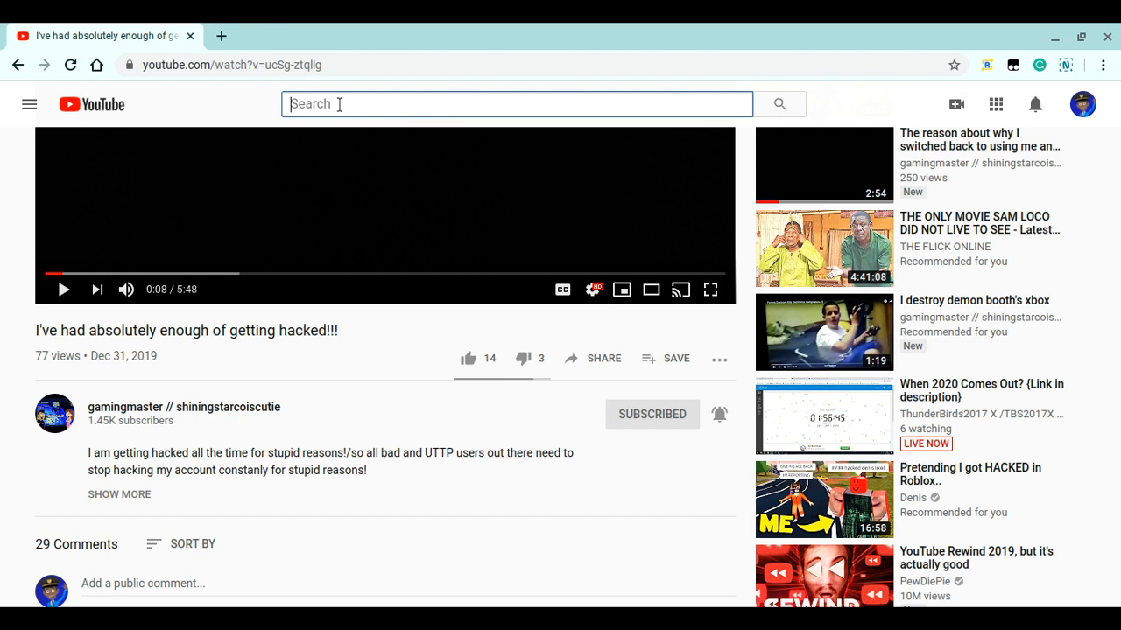
type("Demon")
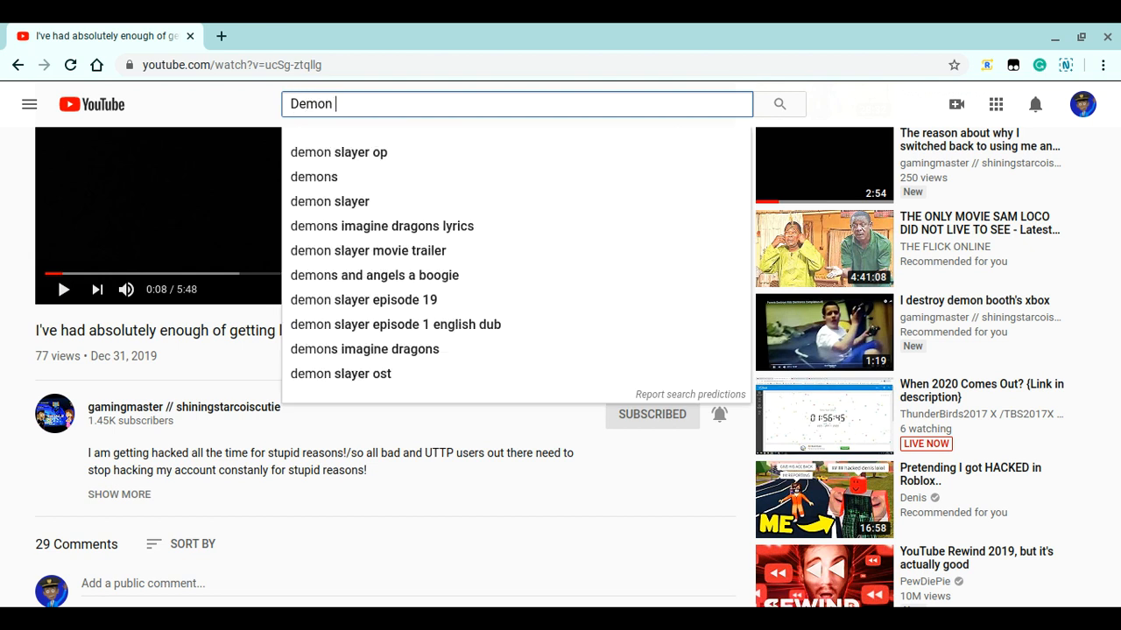
type("Booth UTTP")
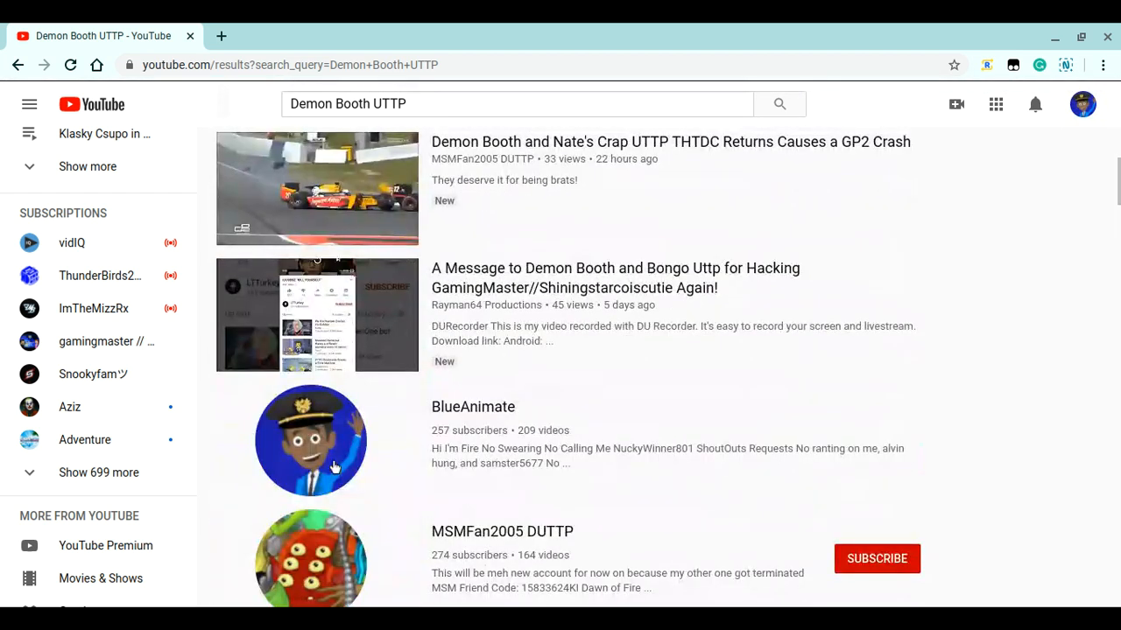
scroll("down", 3)
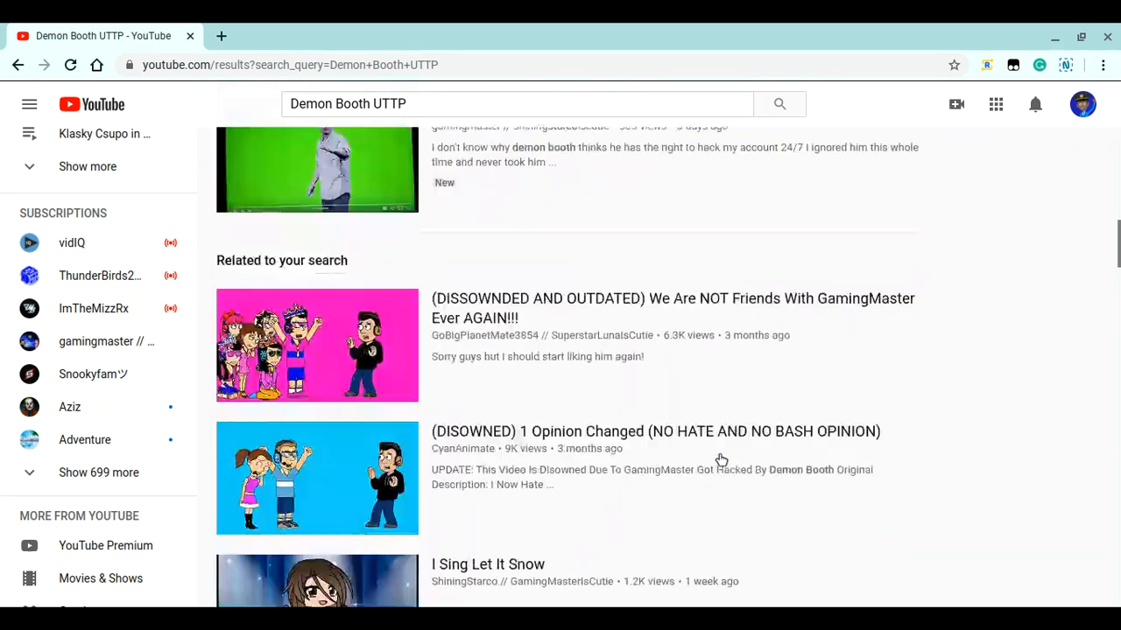
scroll("down", 3)
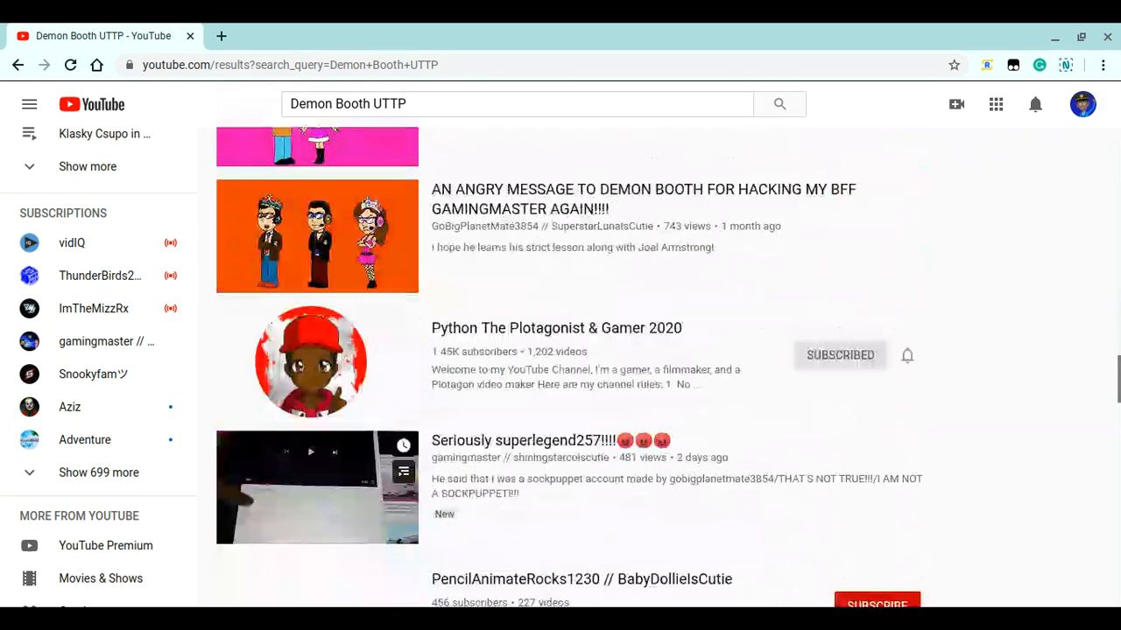
scroll("down", 3)
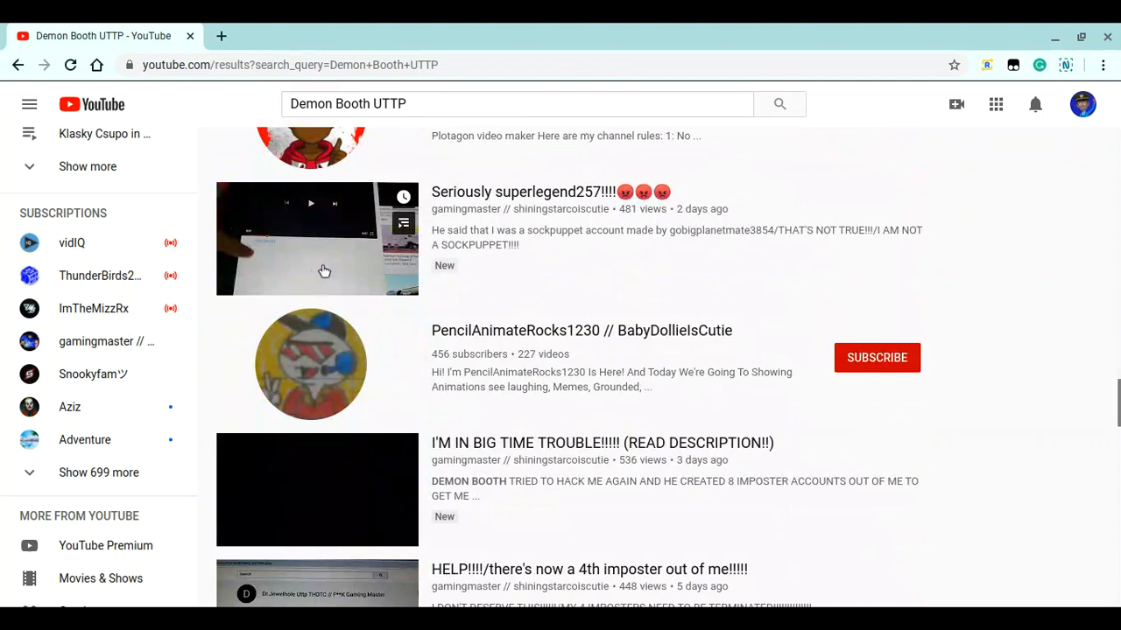
scroll("down", 3)
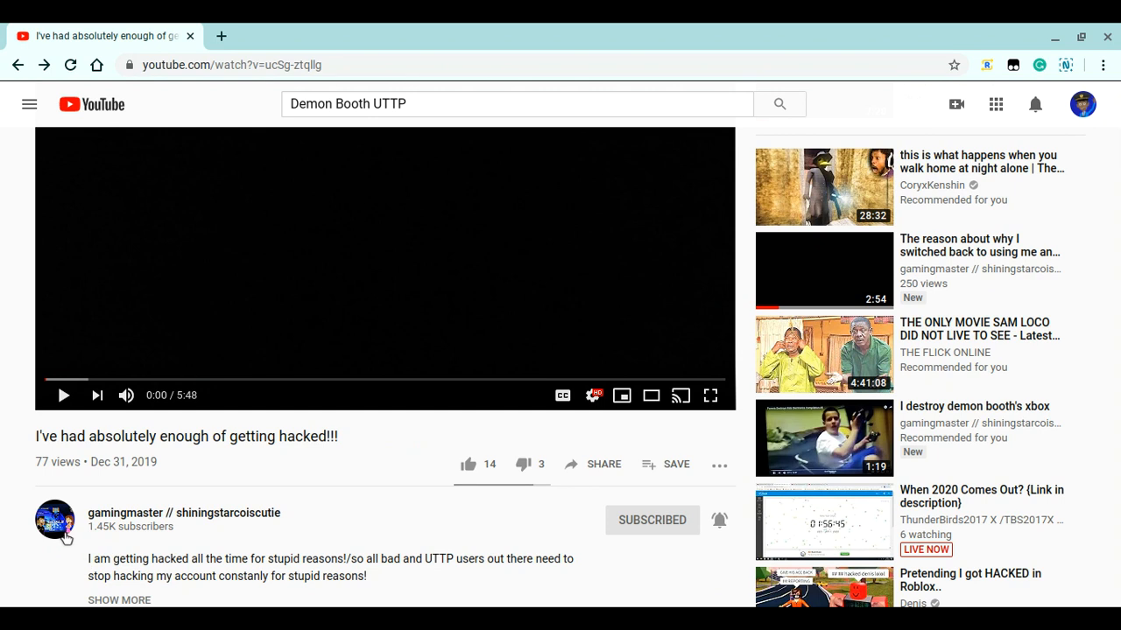
Open 'DEMON BOOTH FINALLY CLOSED HIS CHANNEL' from the uploader's Videos tab
left_click(55, 520)
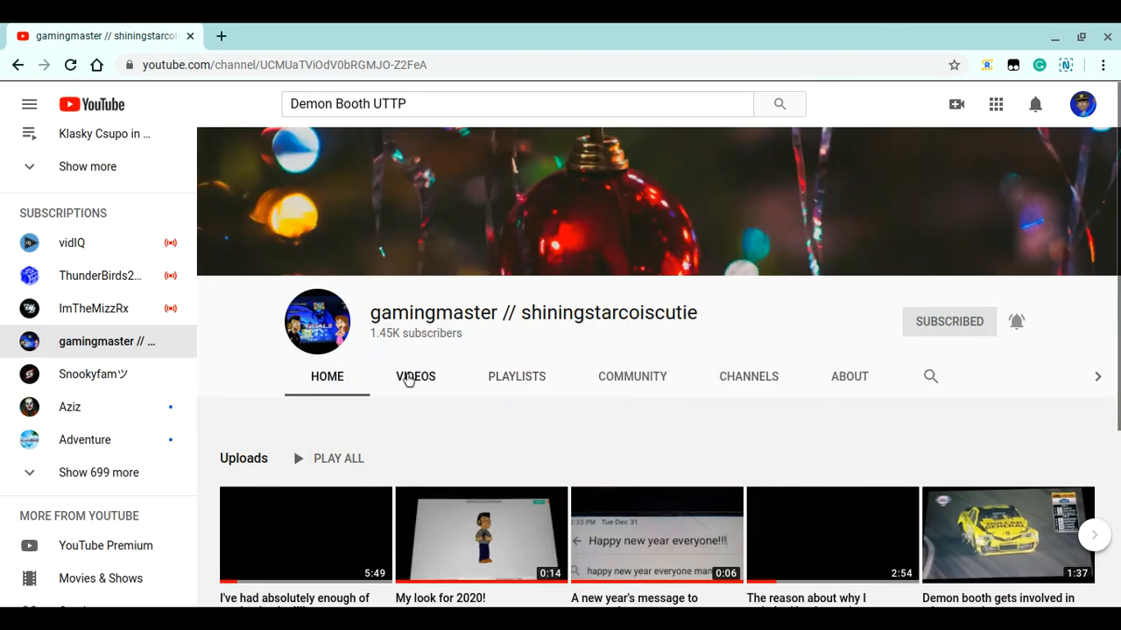
left_click(415, 376)
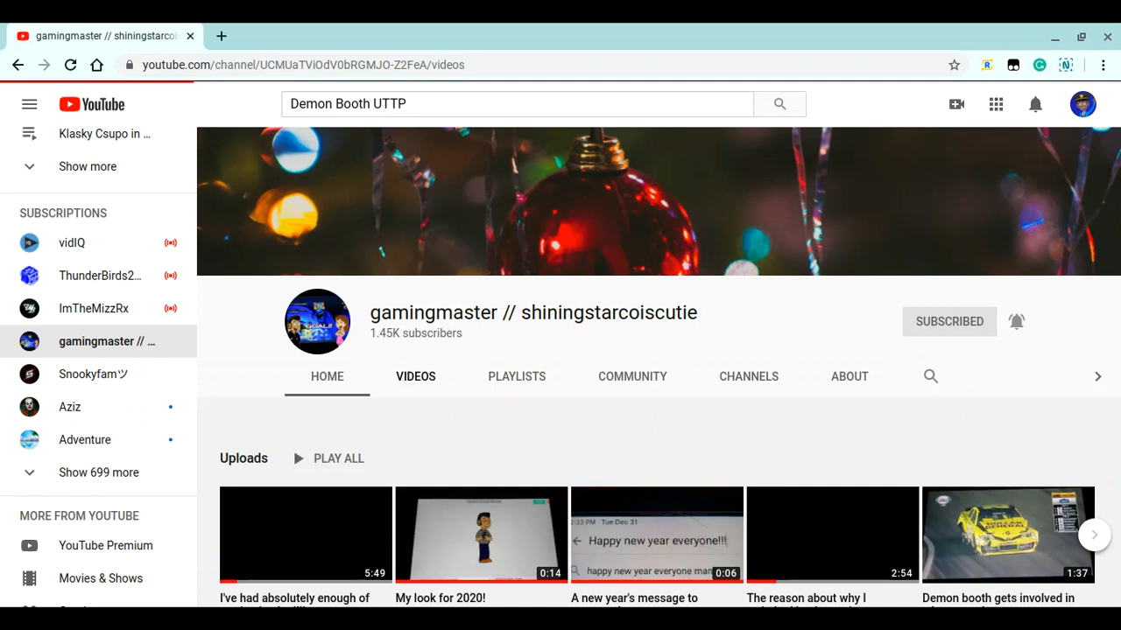
scroll("down", 3)
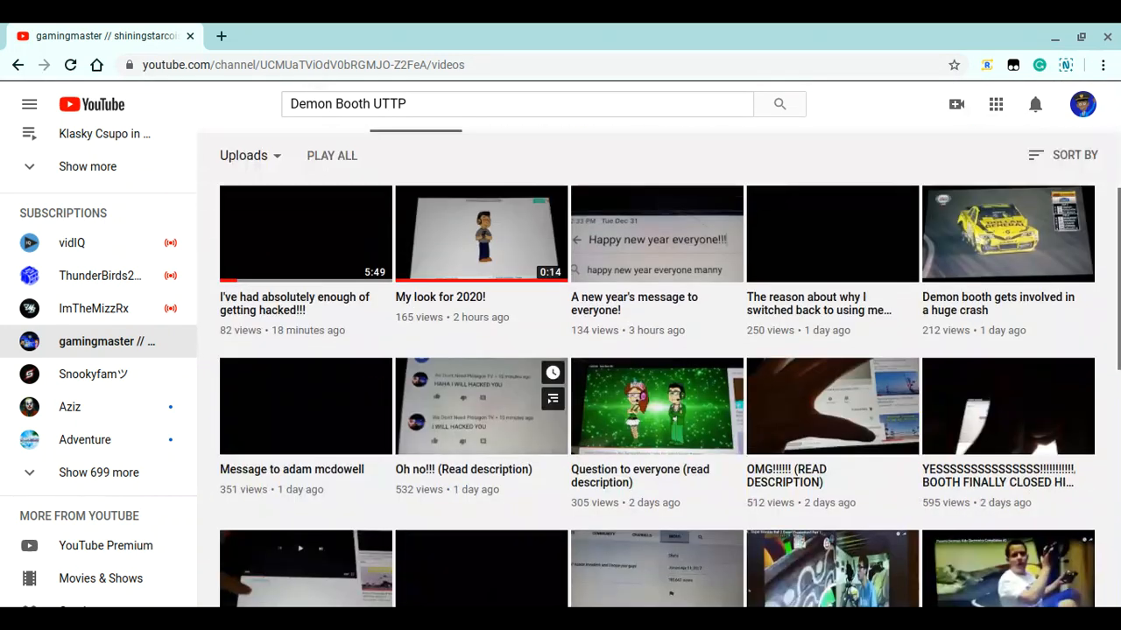
scroll("down", 3)
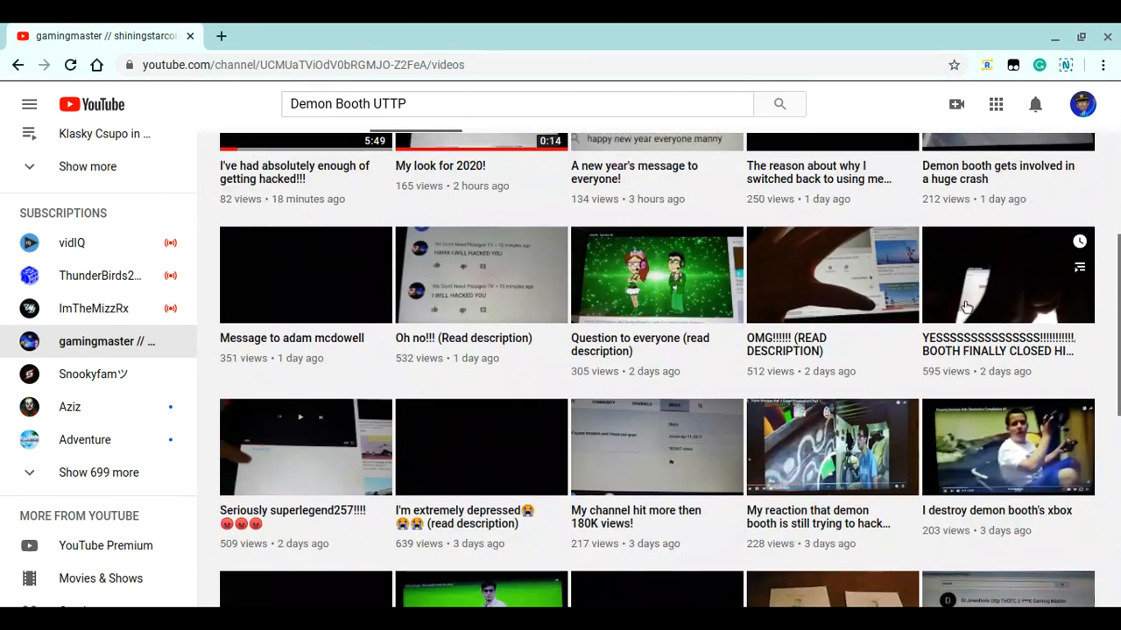
left_click(1006, 274)
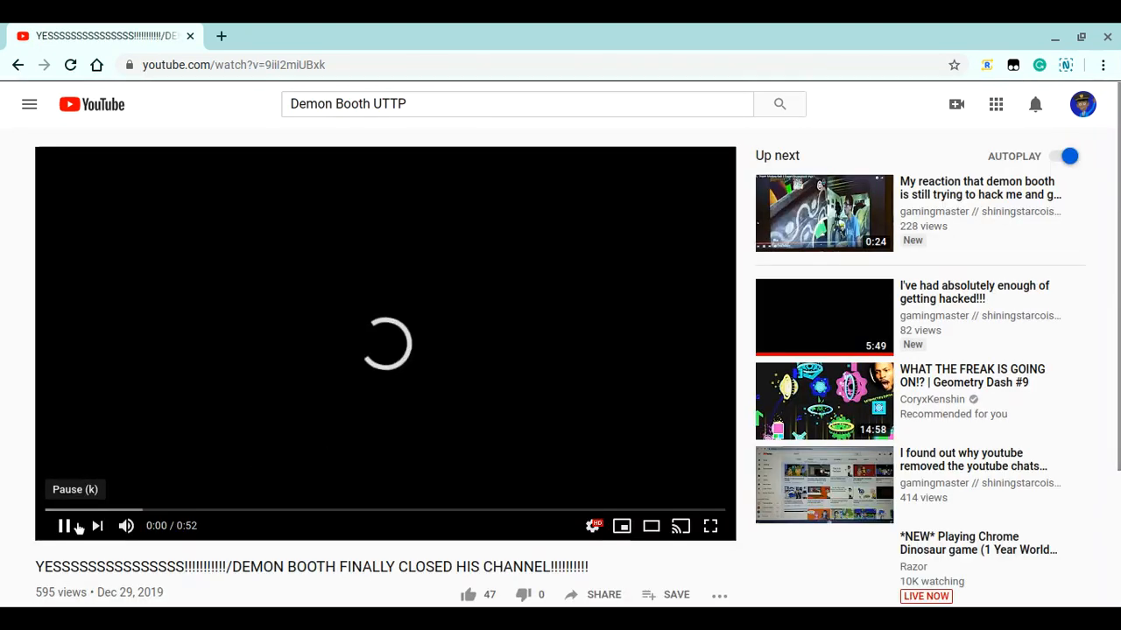
Scroll through the first part of the video's 207 comments
scroll("down", 3)
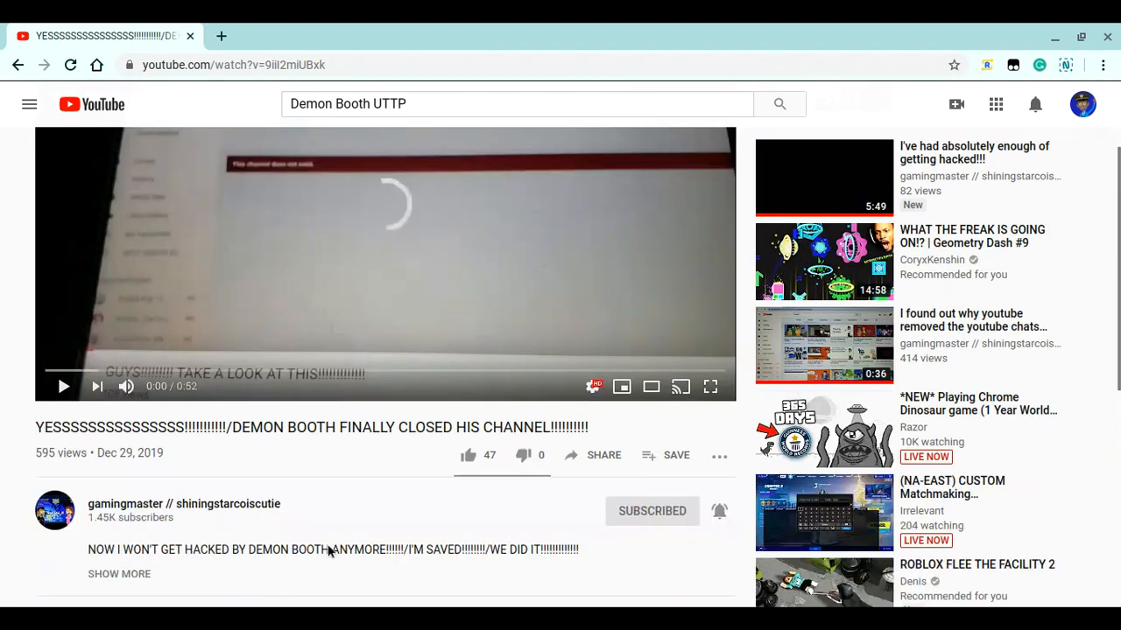
scroll("down", 3)
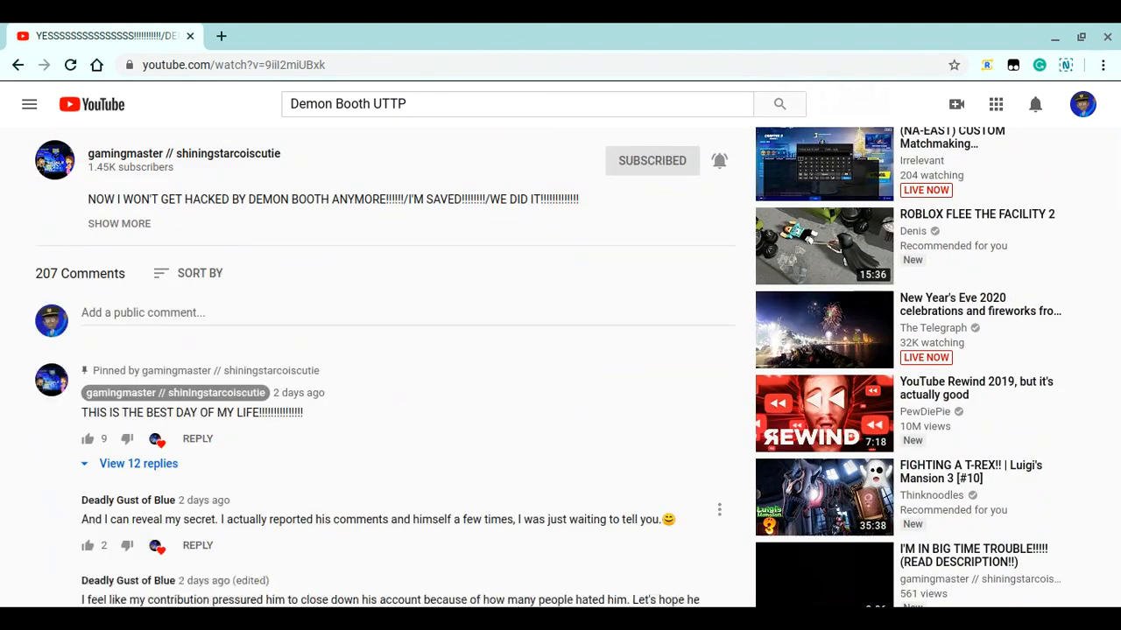
scroll("down", 3)
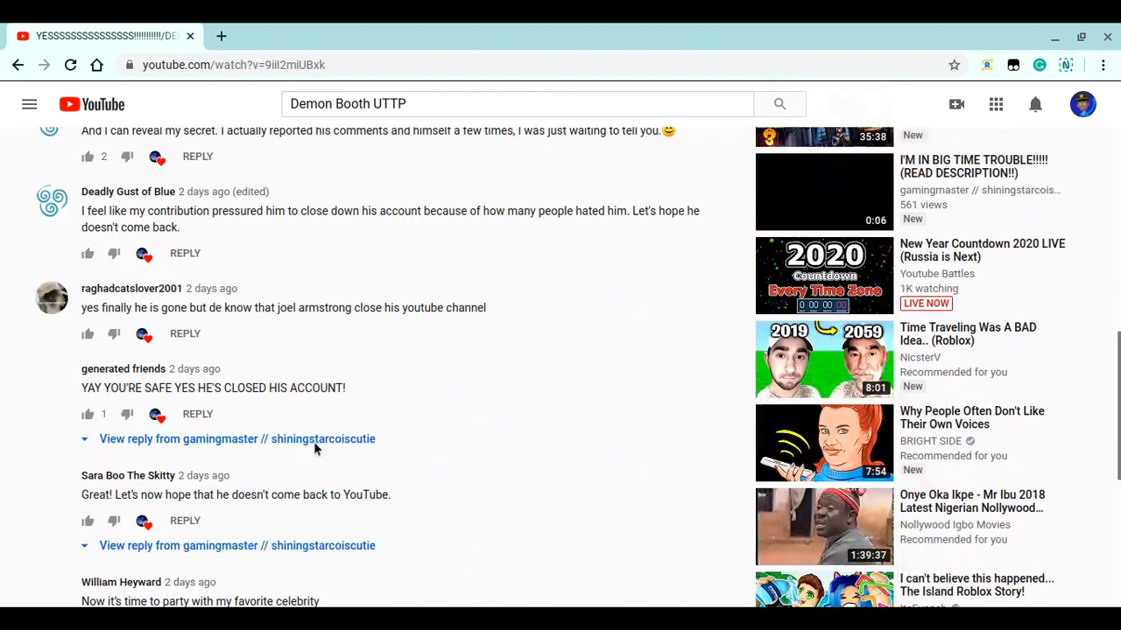
scroll("down", 3)
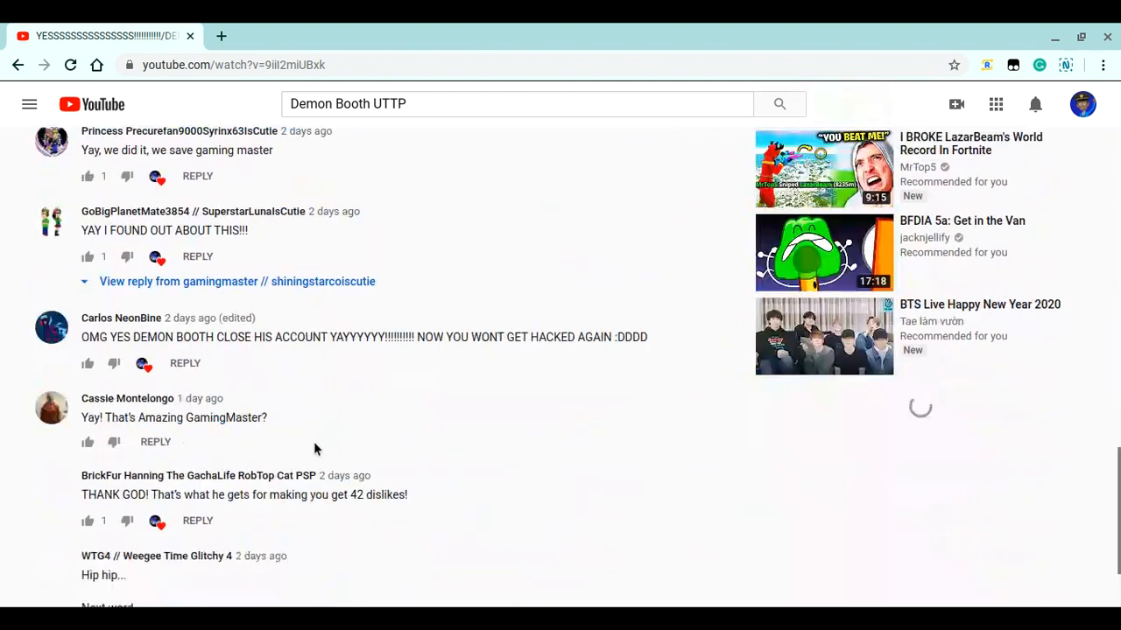
scroll("down", 3)
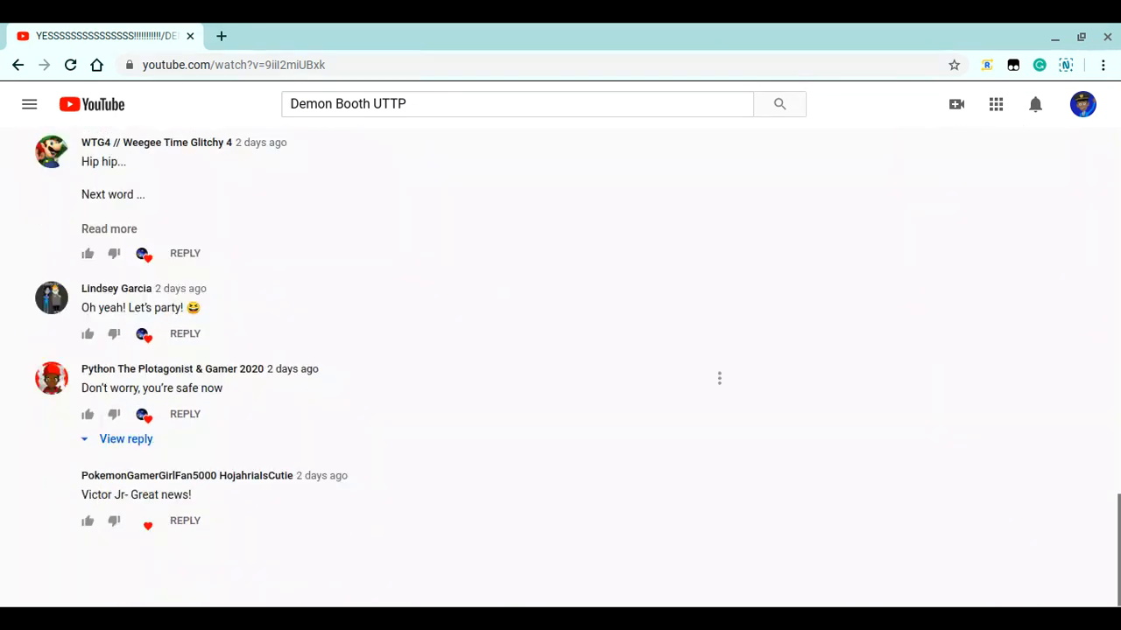
scroll("down", 3)
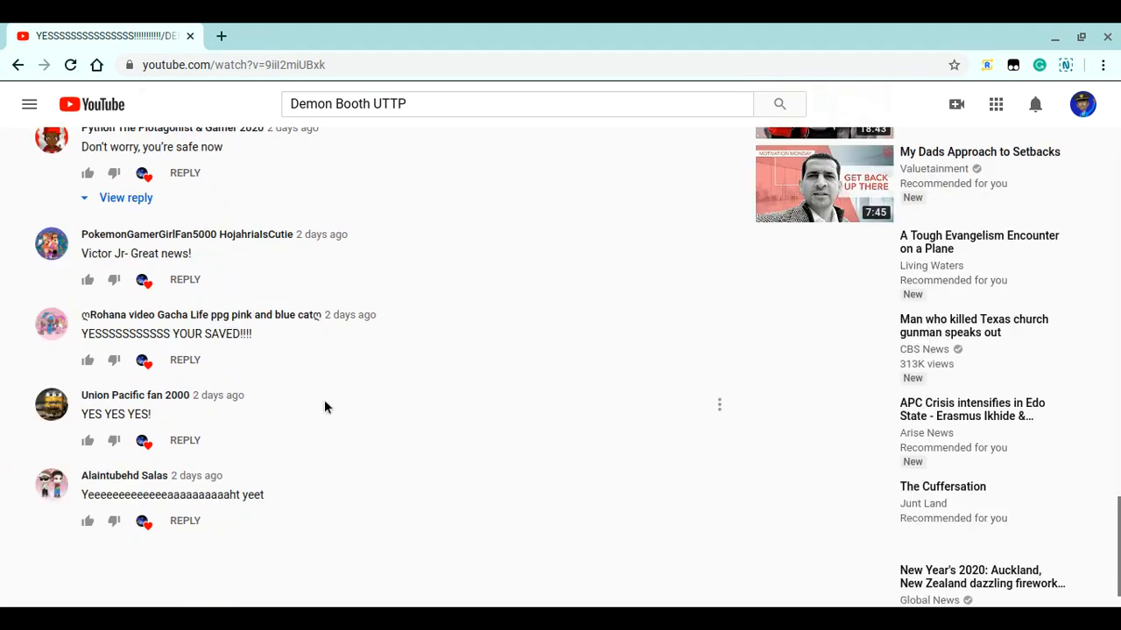
scroll("down", 3)
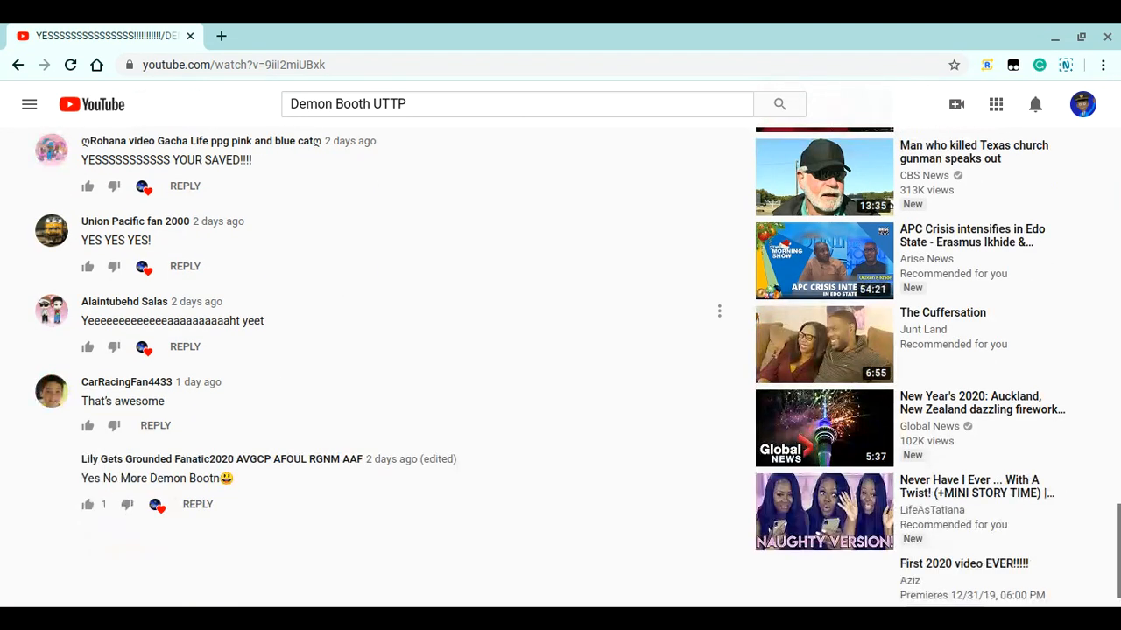
scroll("down", 3)
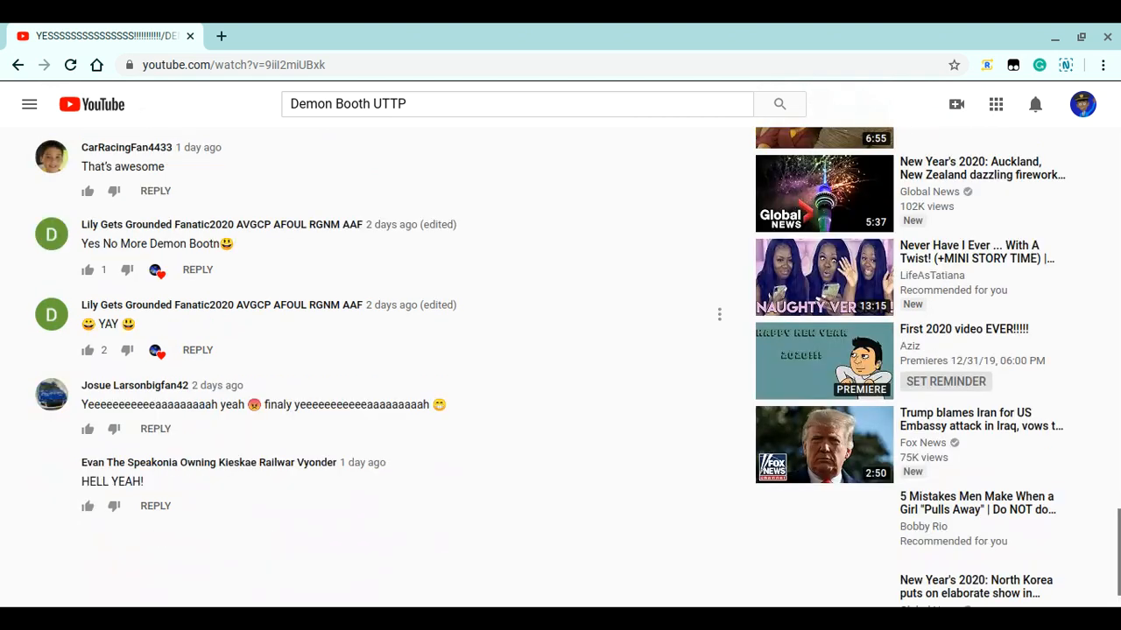
scroll("down", 3)
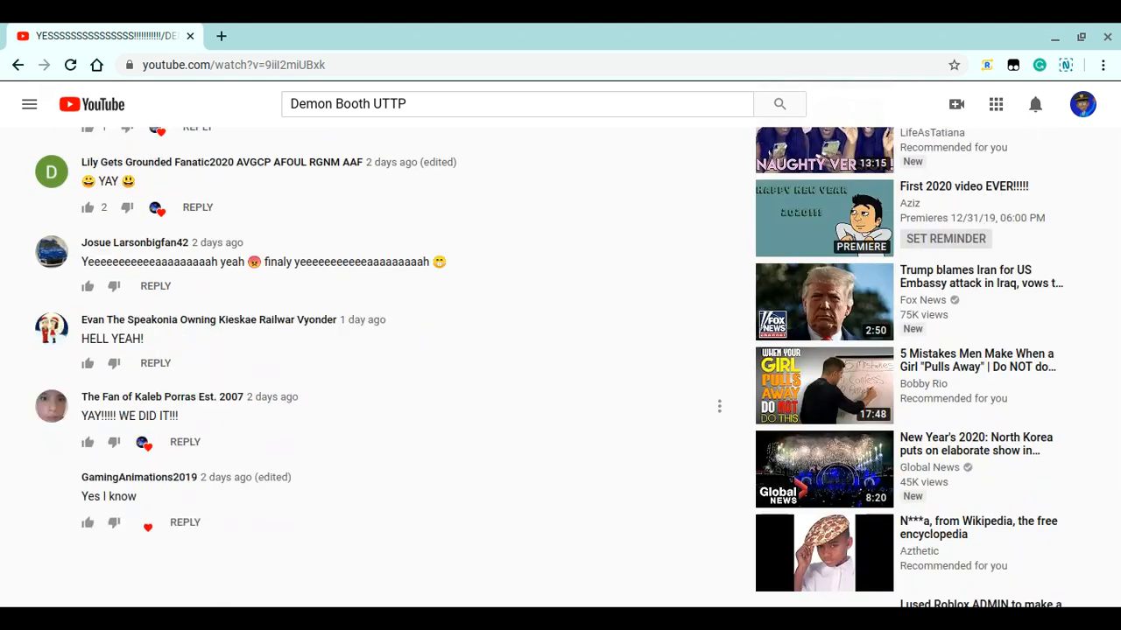
Keep reading the comments and dismiss the comment sort options
scroll("down", 3)
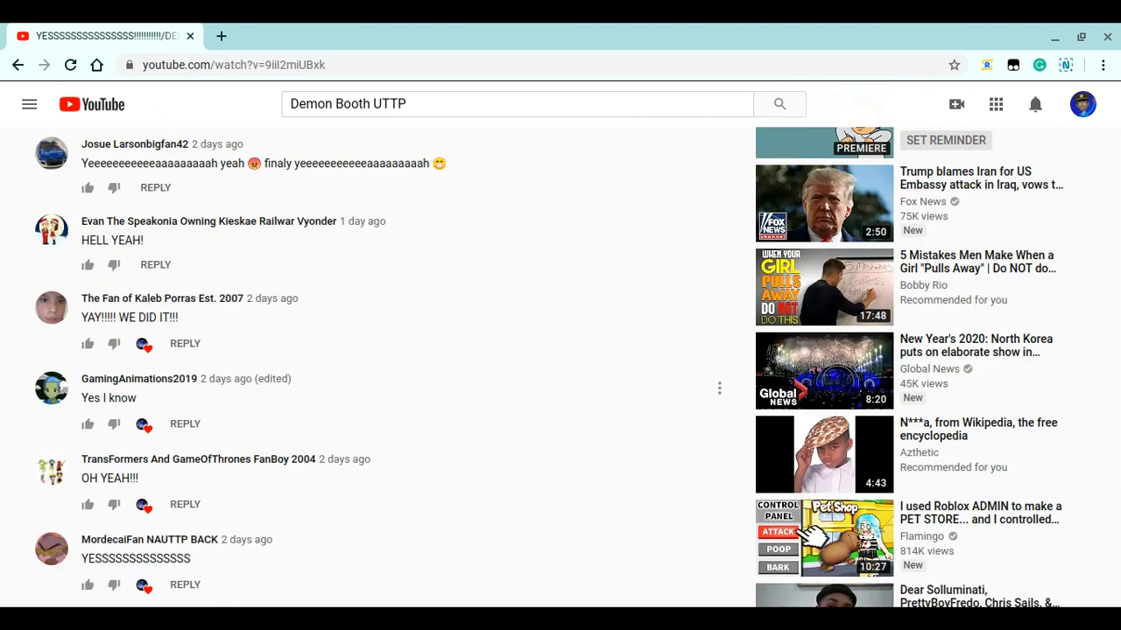
scroll("down", 3)
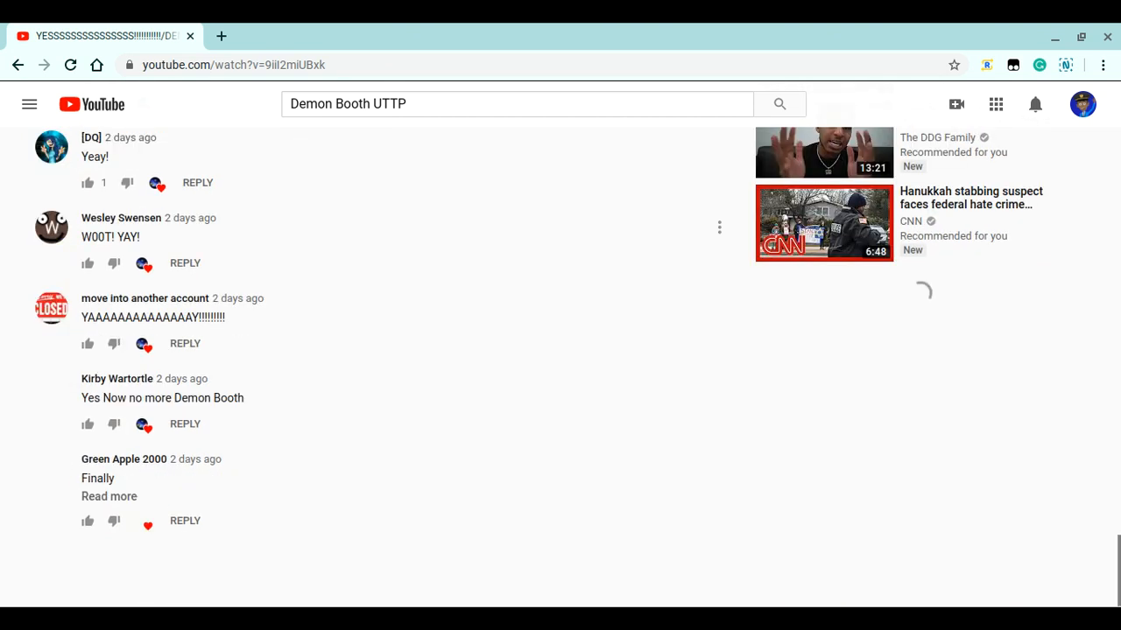
scroll("down", 3)
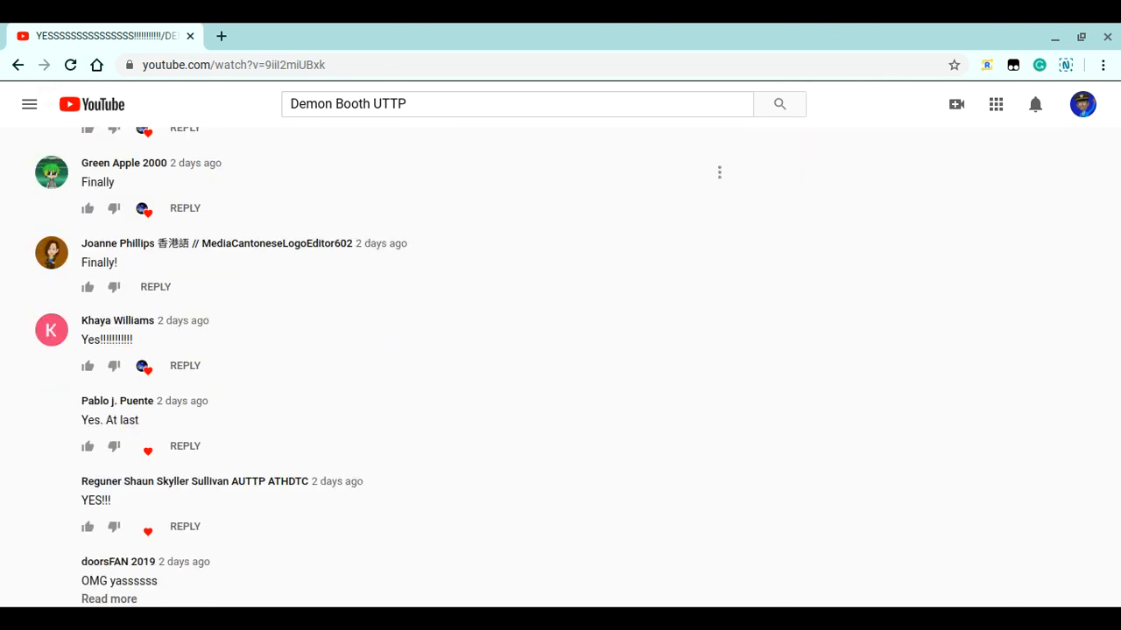
scroll("down", 3)
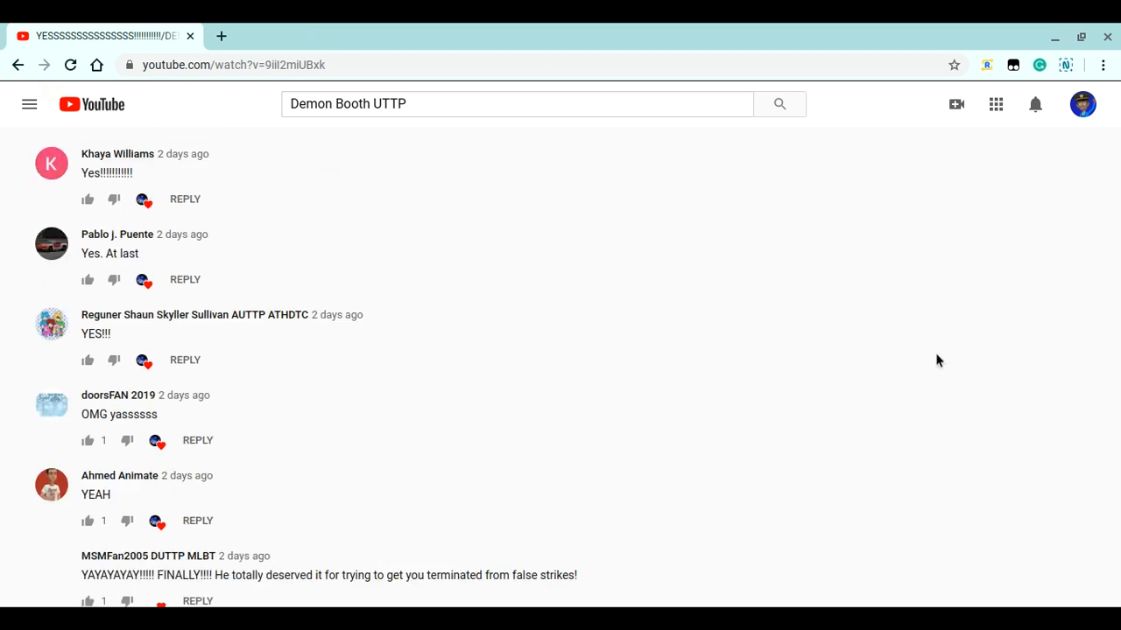
scroll("up", 3)
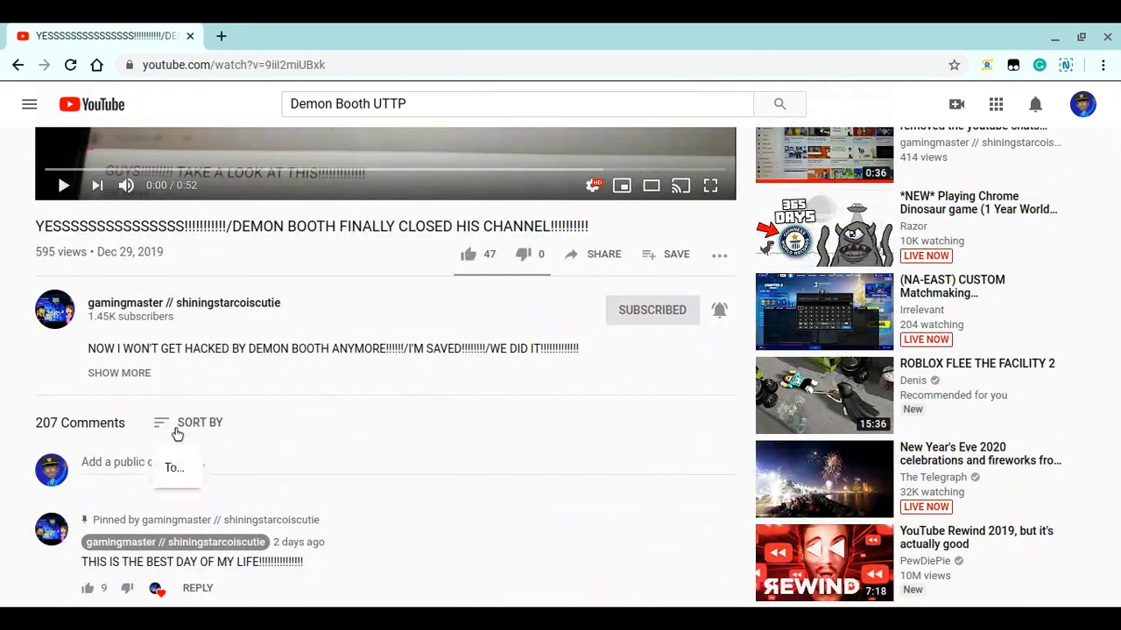
left_click(200, 422)
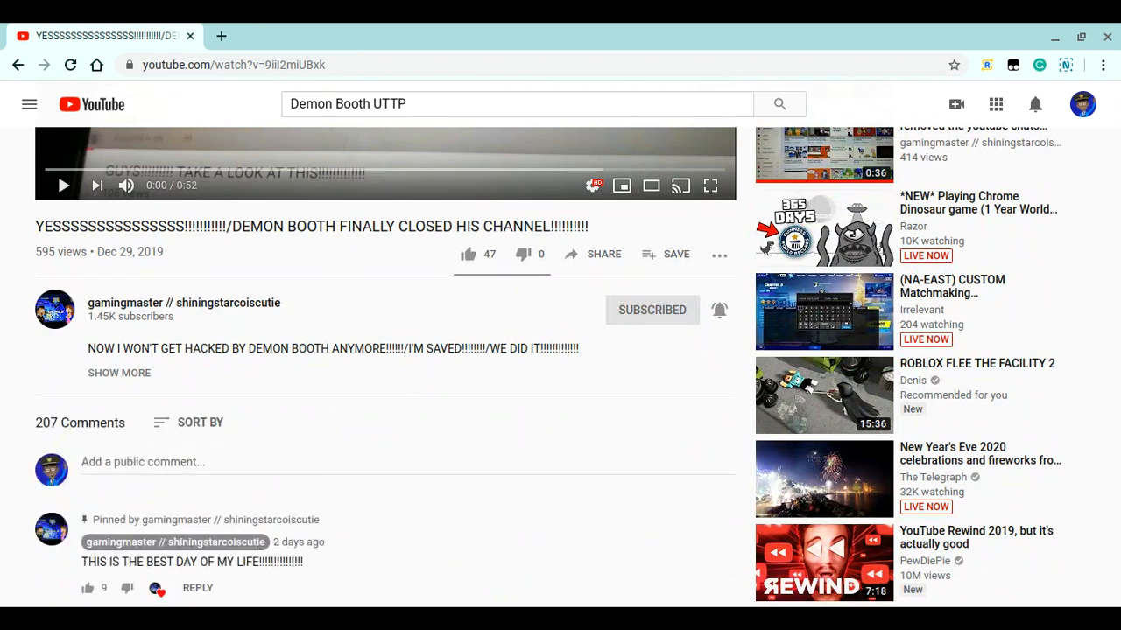
scroll("down", 3)
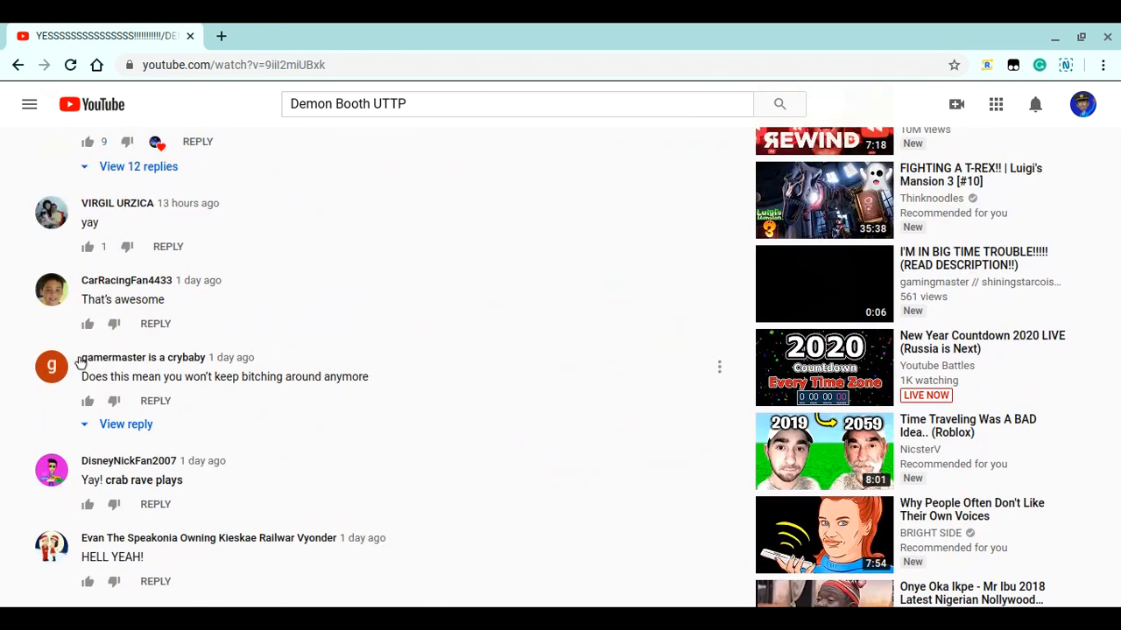
mouse_move(50, 376)
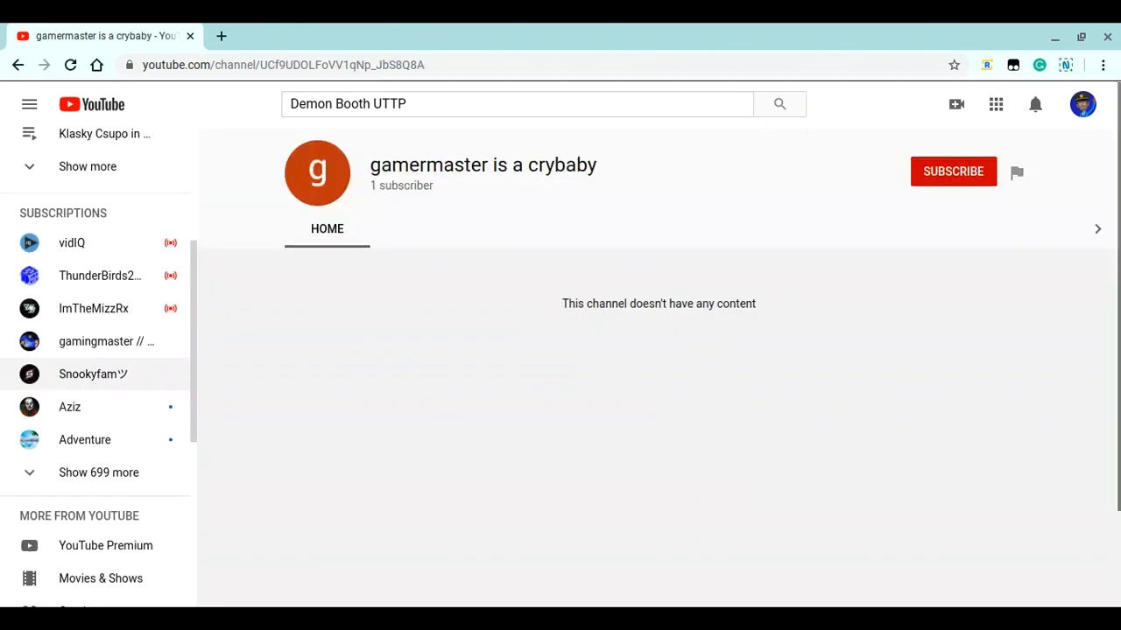
left_click(1016, 171)
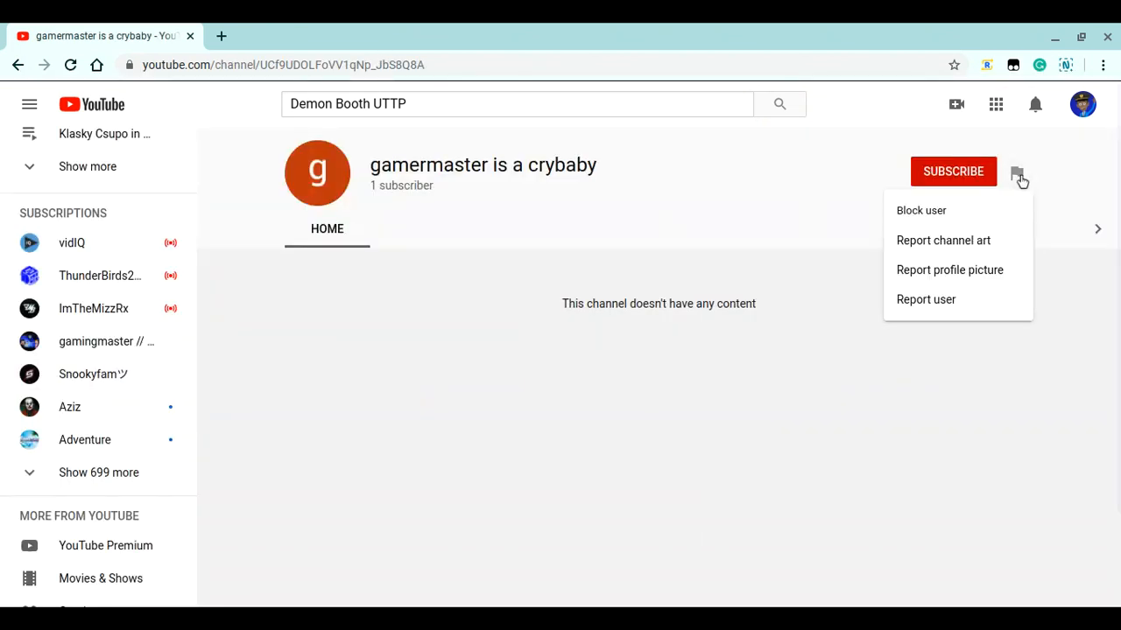
left_click(921, 210)
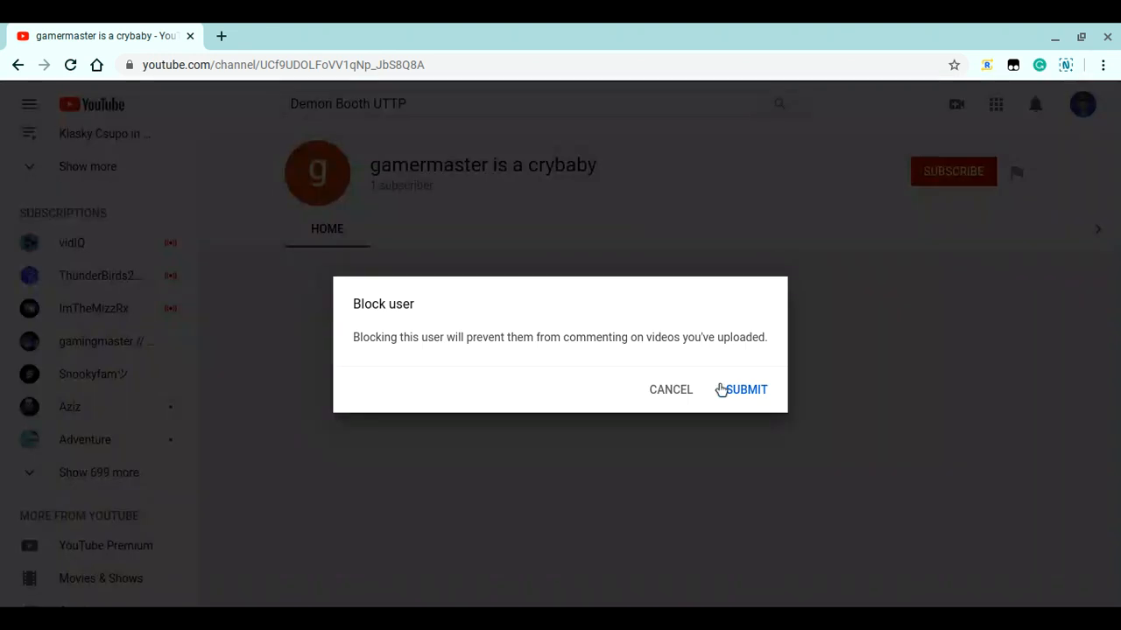
left_click(671, 390)
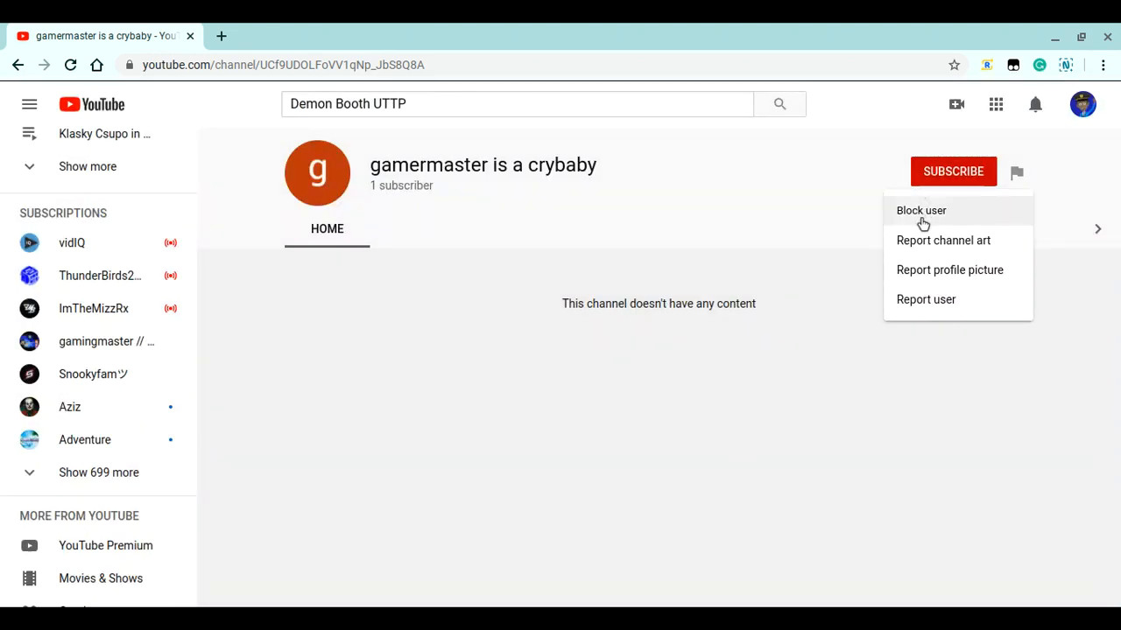
left_click(487, 177)
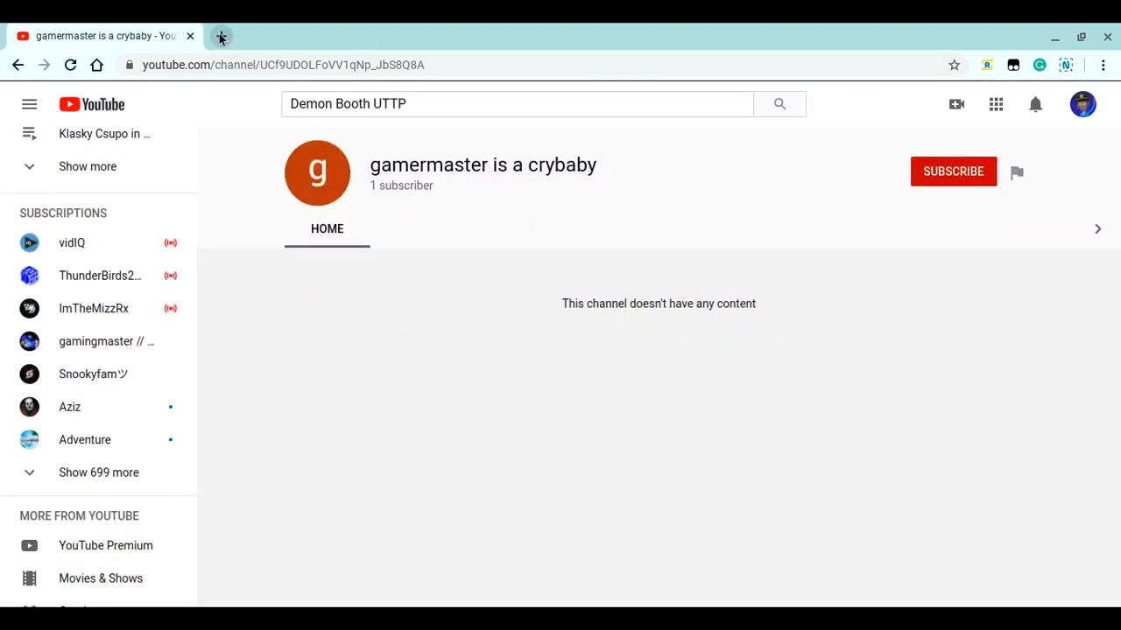
Open and close an empty browser tab, then go back to the video page
left_click(220, 36)
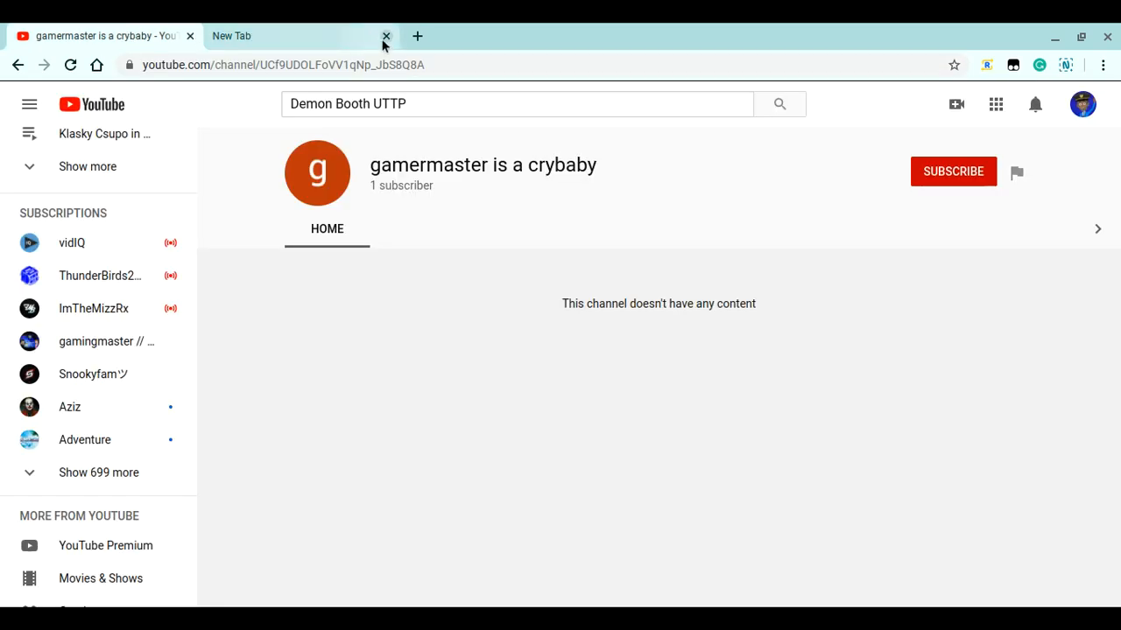
left_click(386, 36)
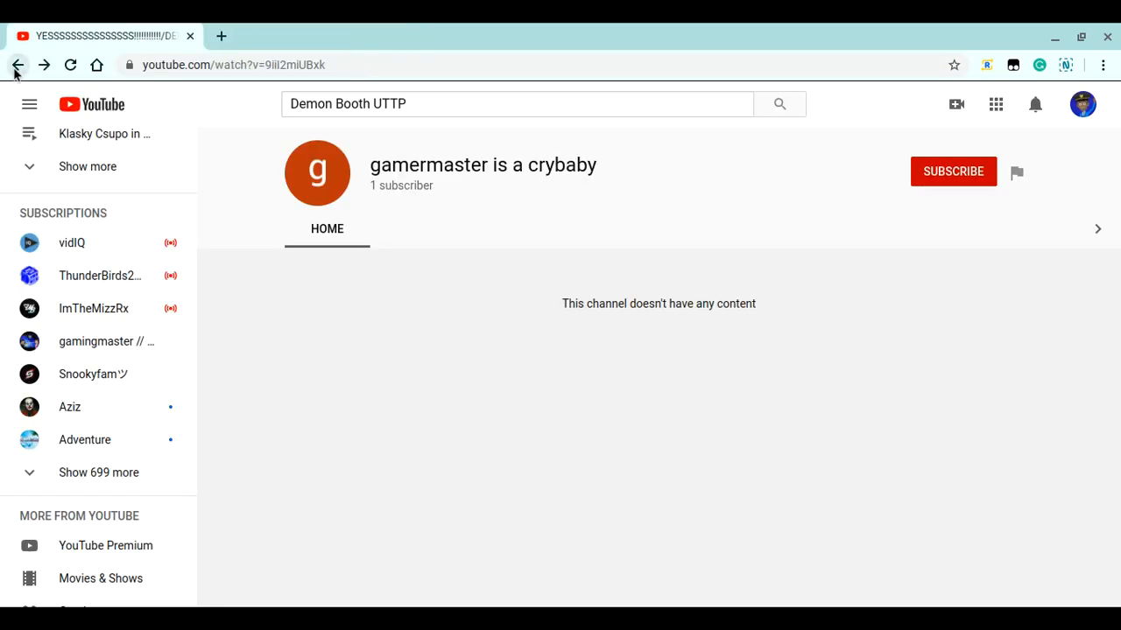
left_click(17, 65)
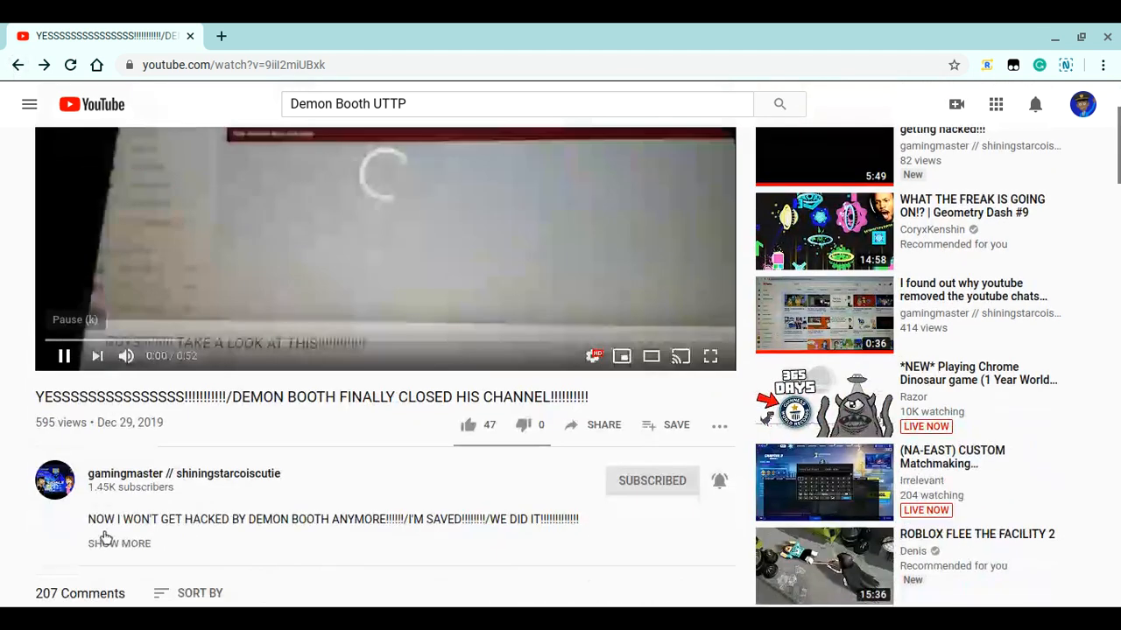
Scroll through the celebration video's comments and open the Sort by options
scroll("down", 3)
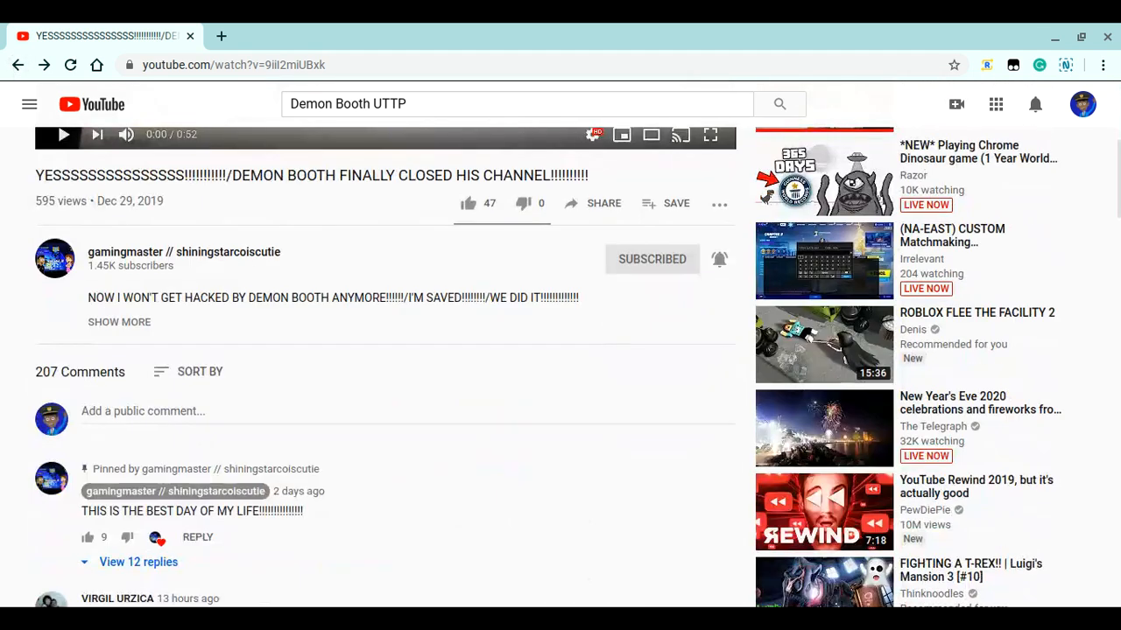
scroll("down", 3)
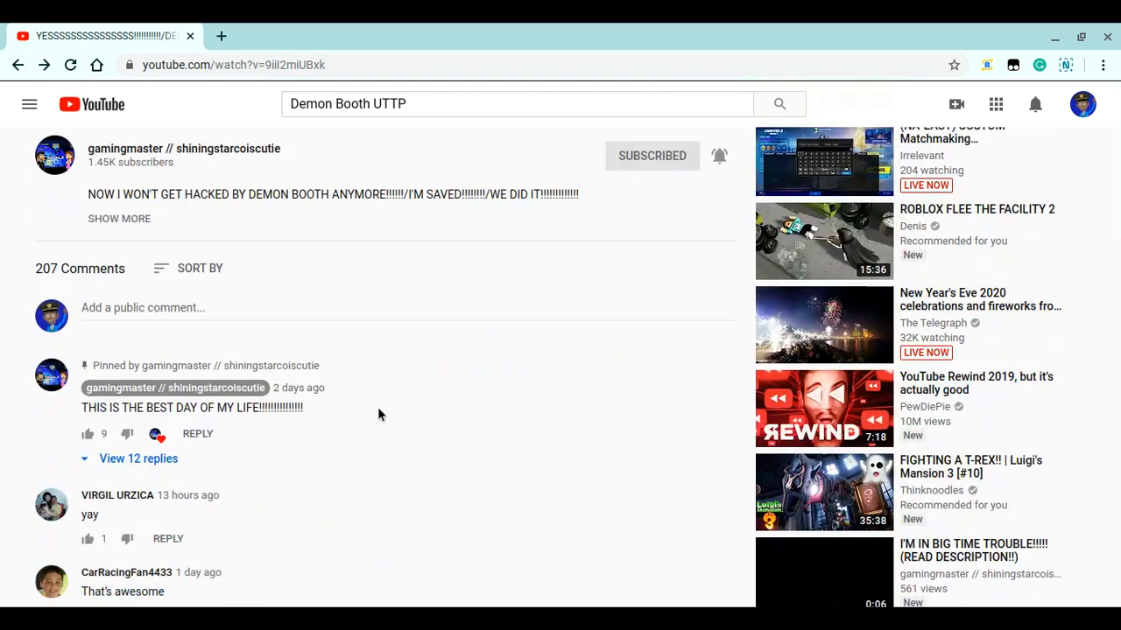
scroll("down", 3)
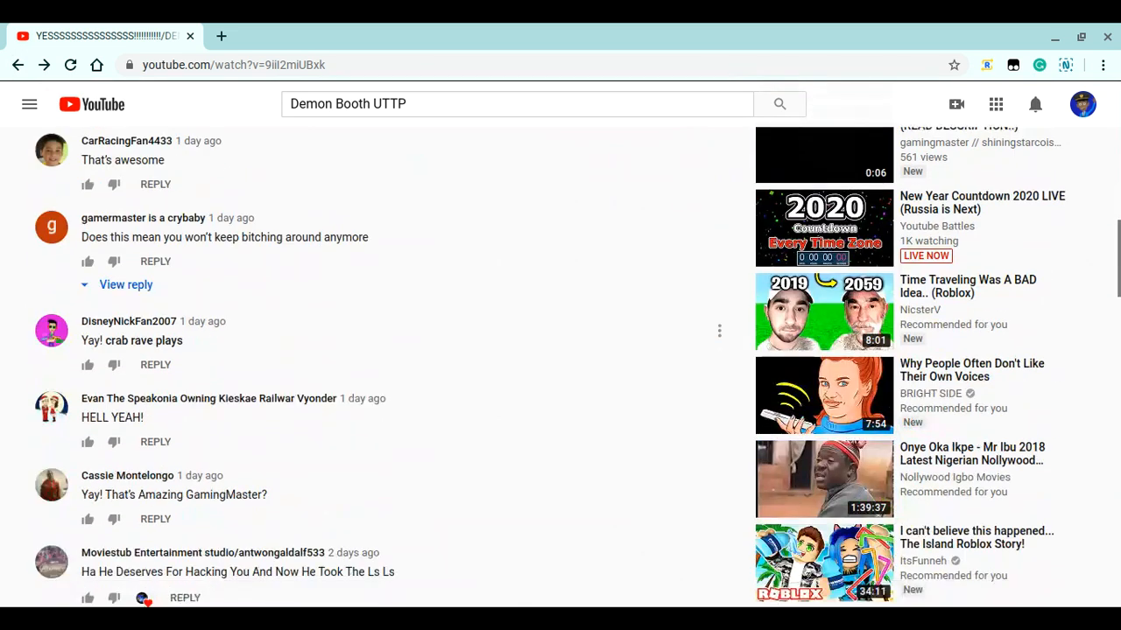
scroll("down", 3)
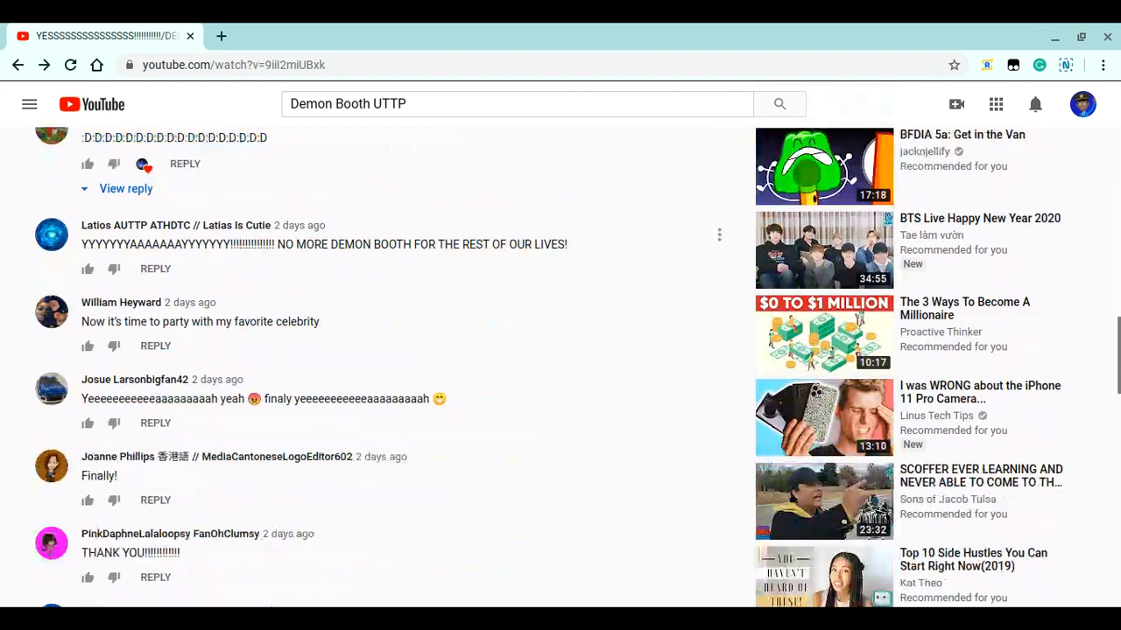
scroll("down", 3)
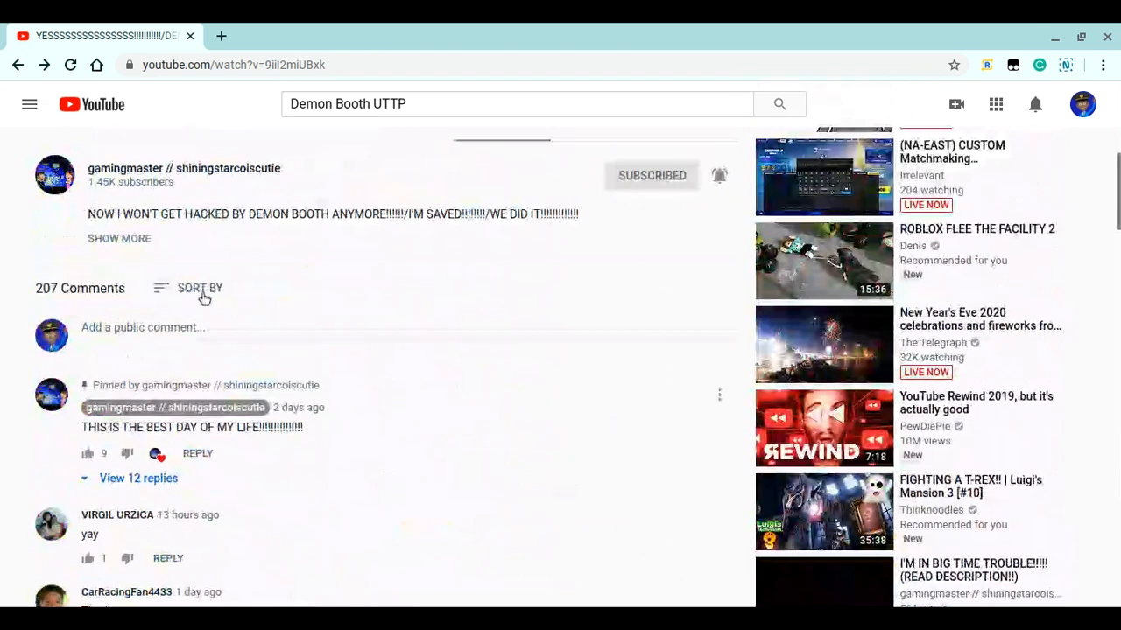
left_click(200, 288)
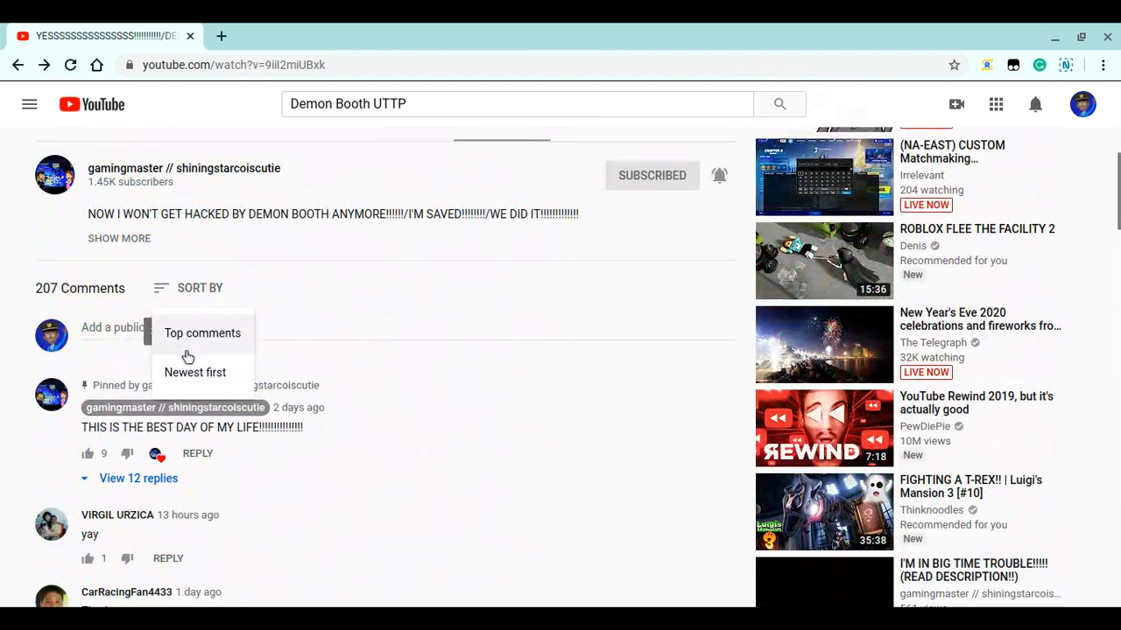
mouse_move(195, 377)
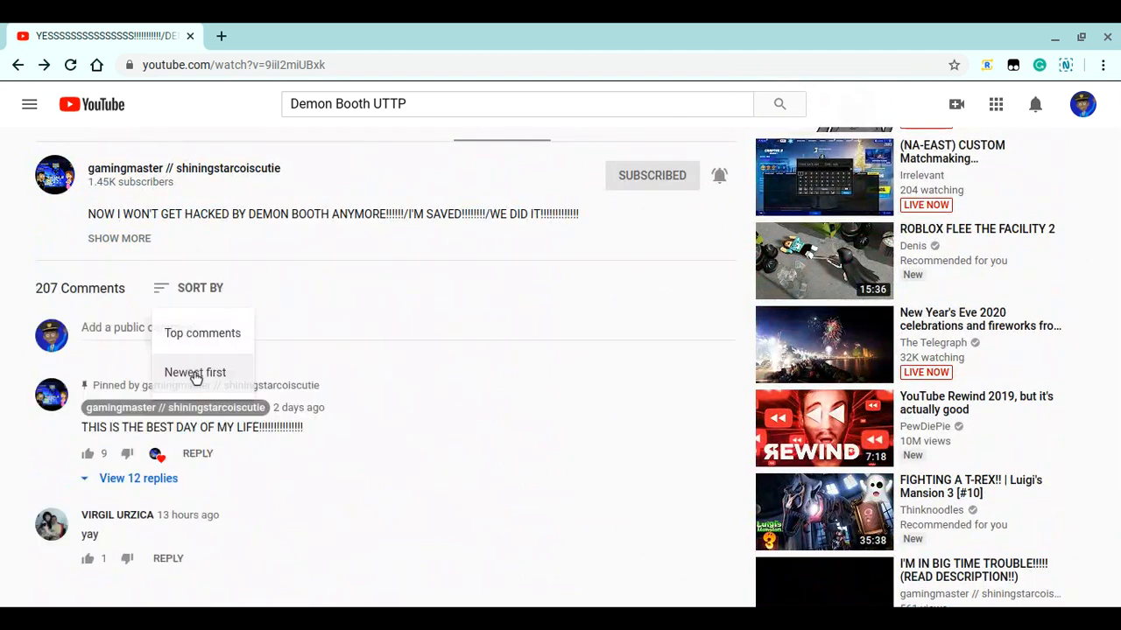
Expand the pinned comment's 12 replies plus more replies, and read them
scroll("down", 3)
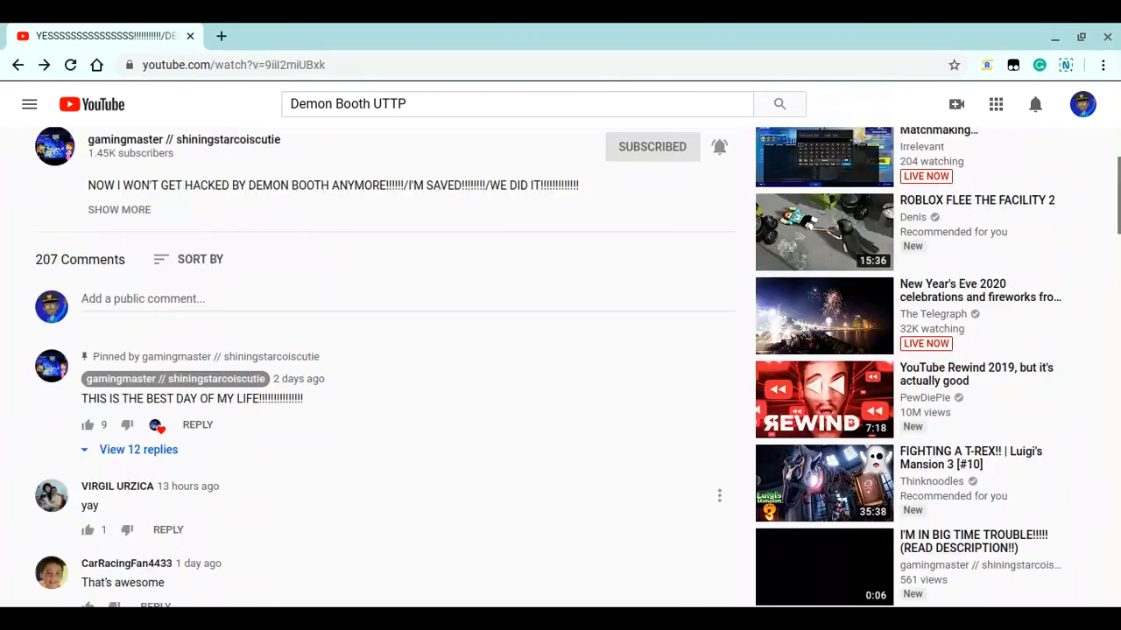
scroll("down", 3)
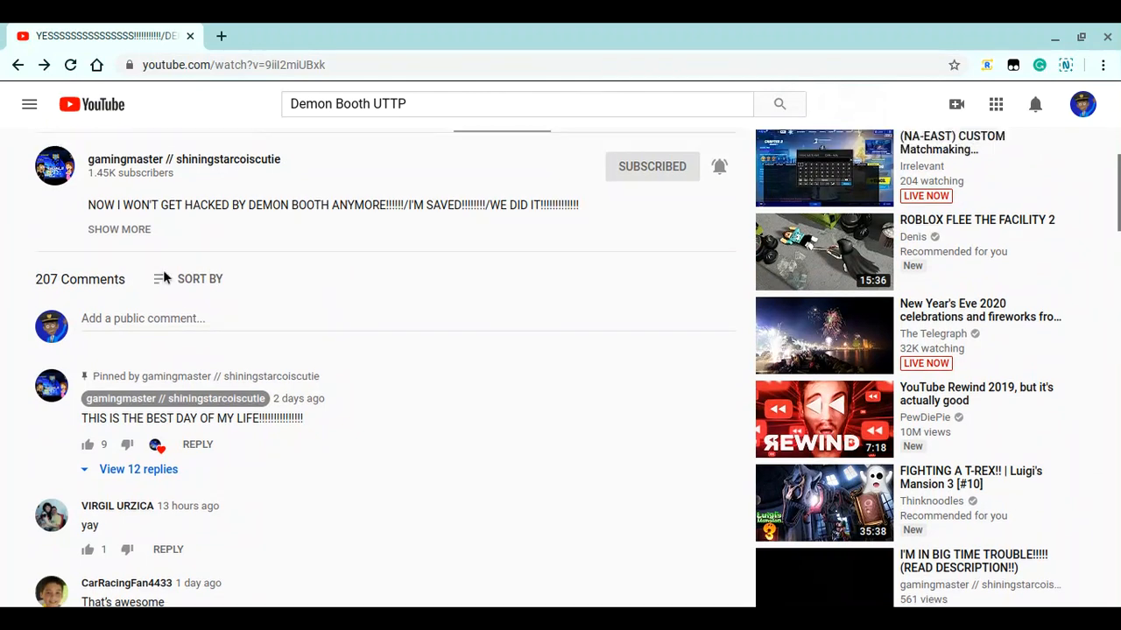
scroll("down", 3)
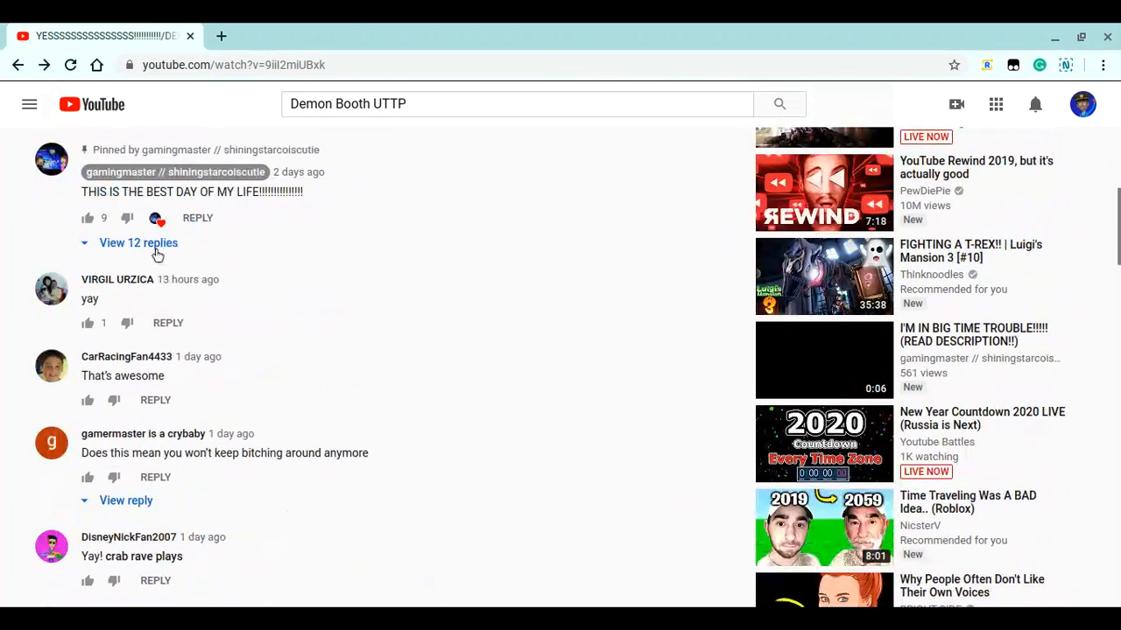
left_click(137, 243)
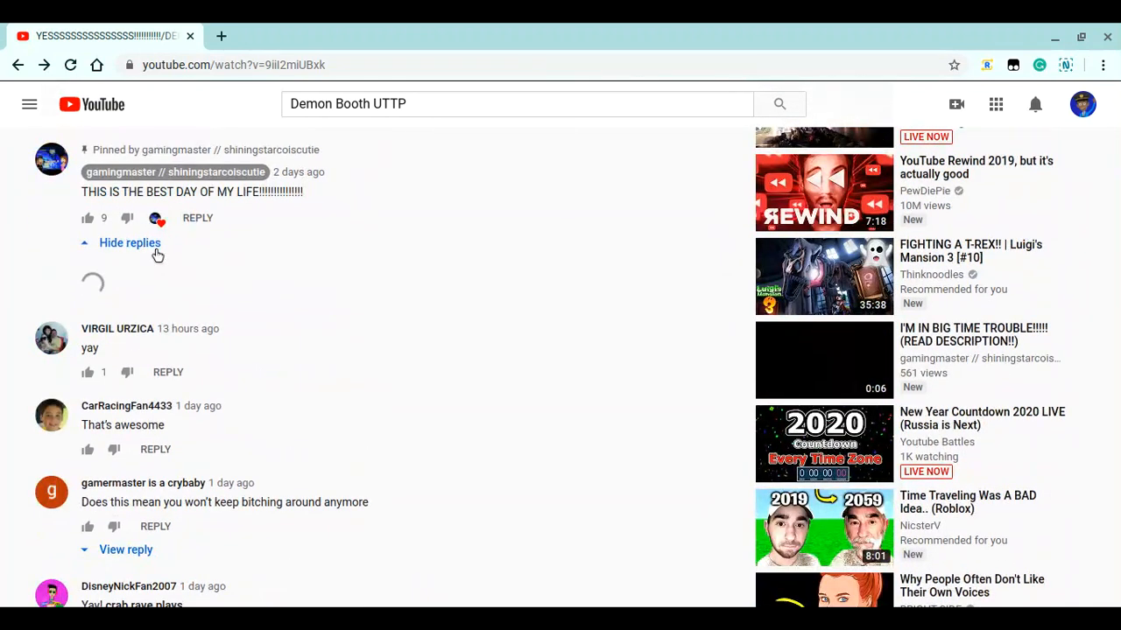
scroll("down", 3)
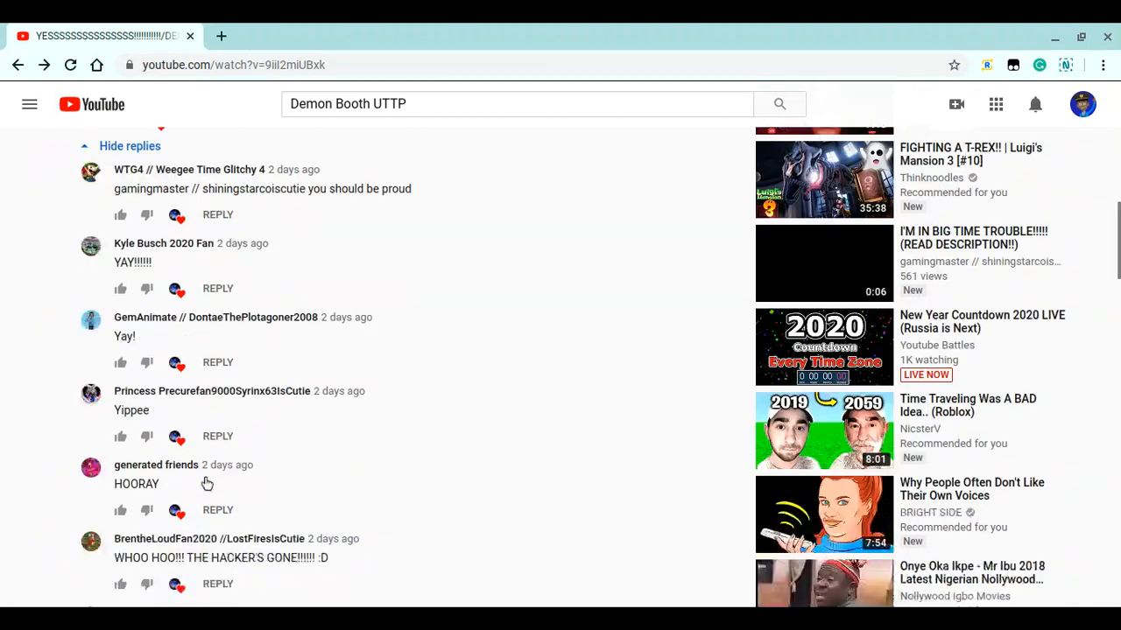
scroll("down", 3)
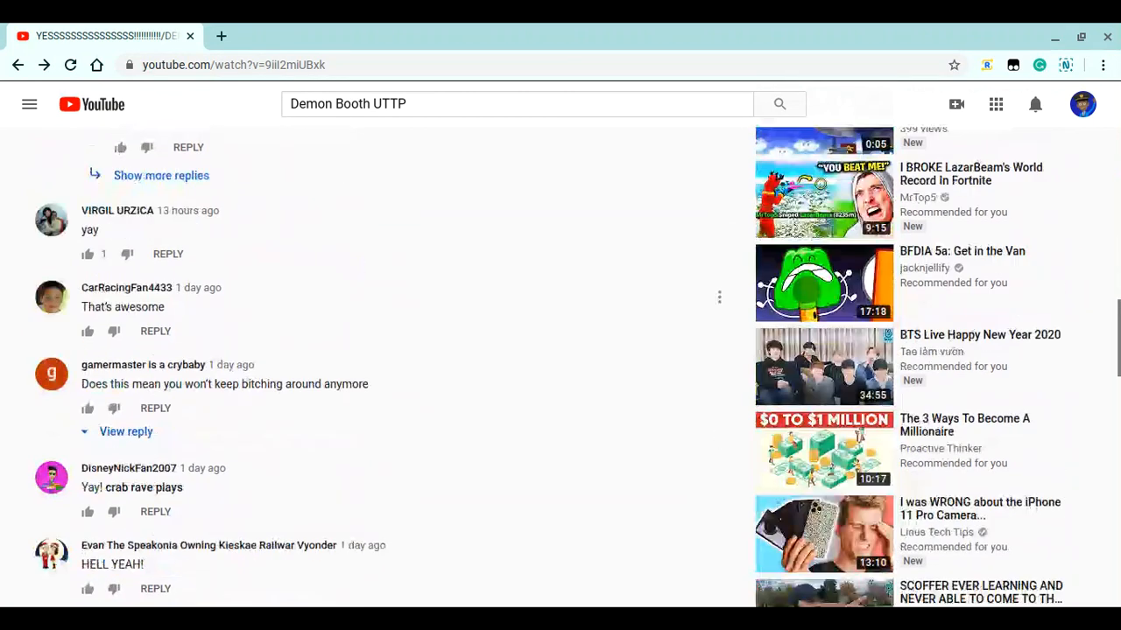
left_click(161, 175)
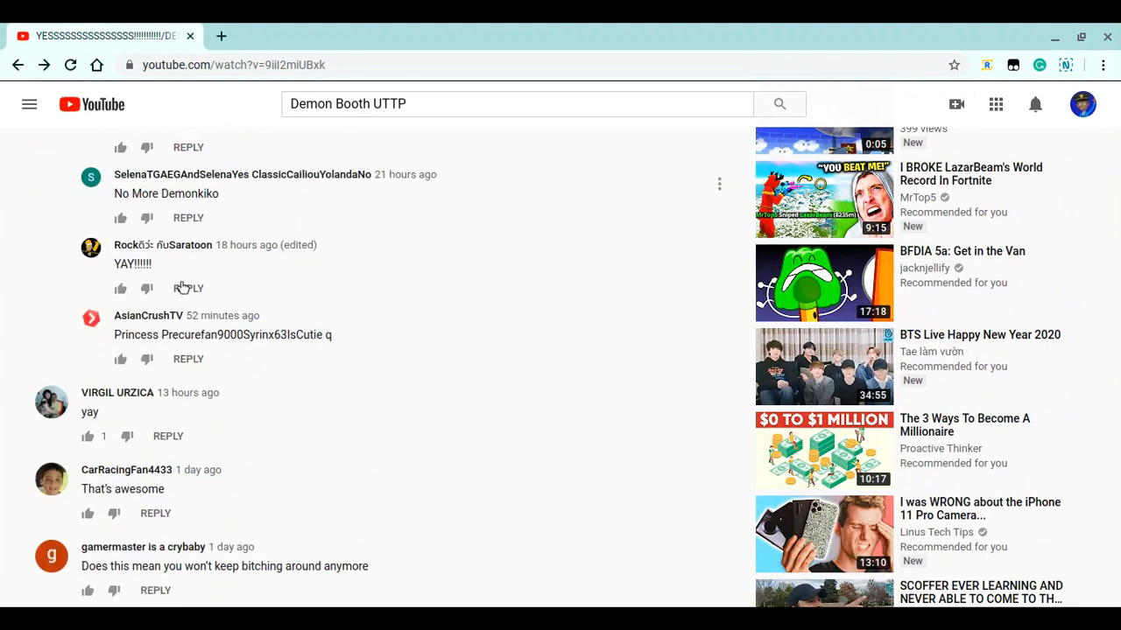
scroll("down", 3)
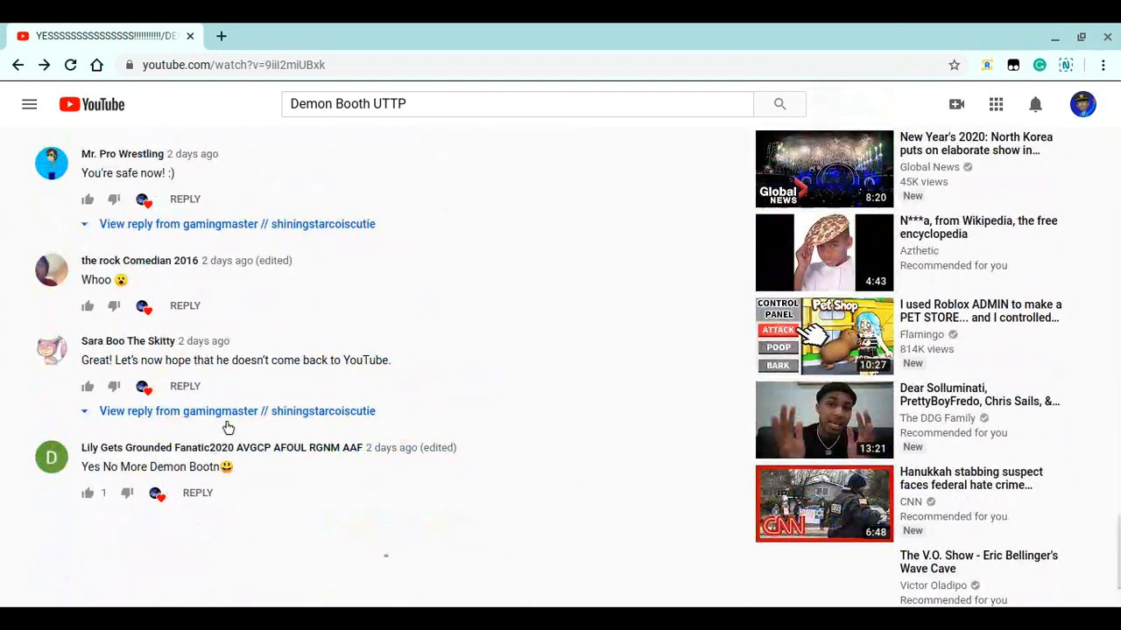
scroll("down", 3)
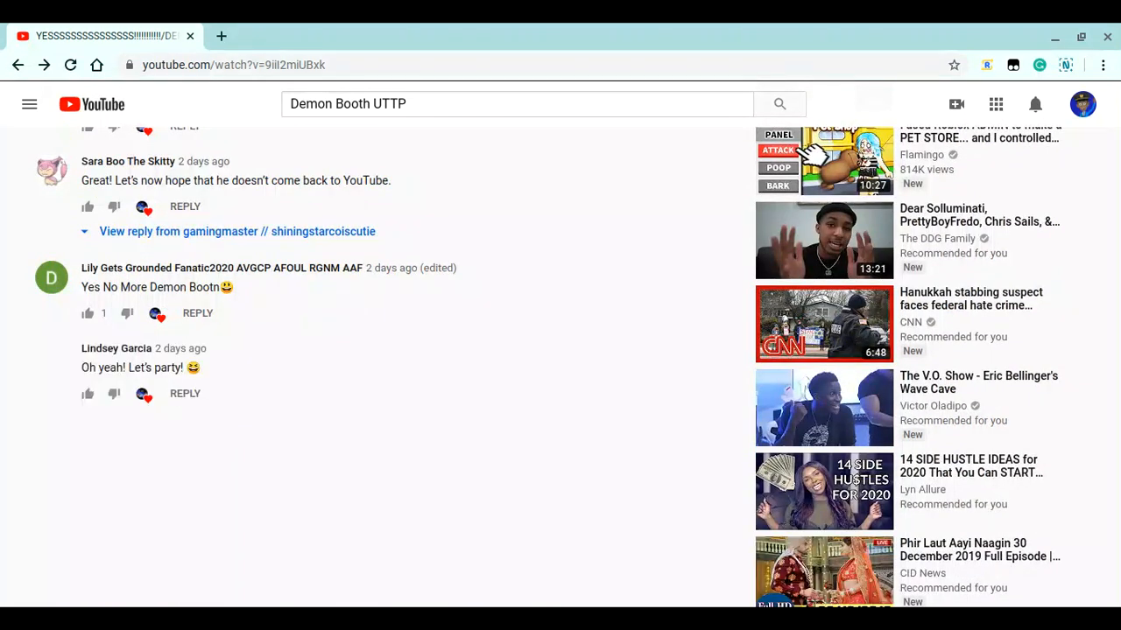
scroll("down", 3)
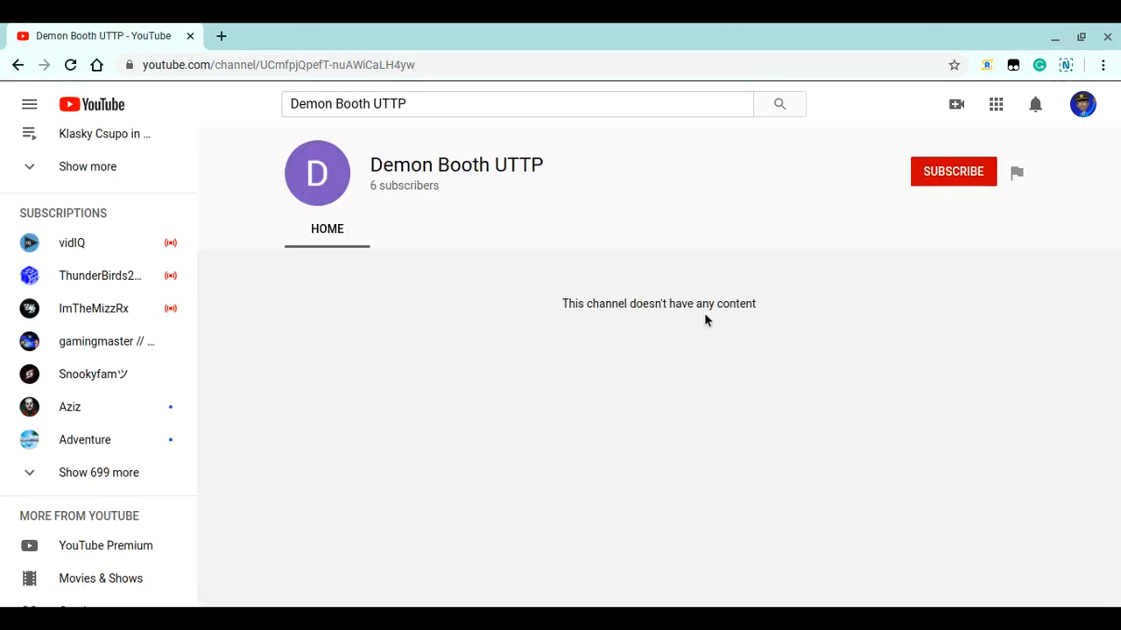
mouse_move(1016, 172)
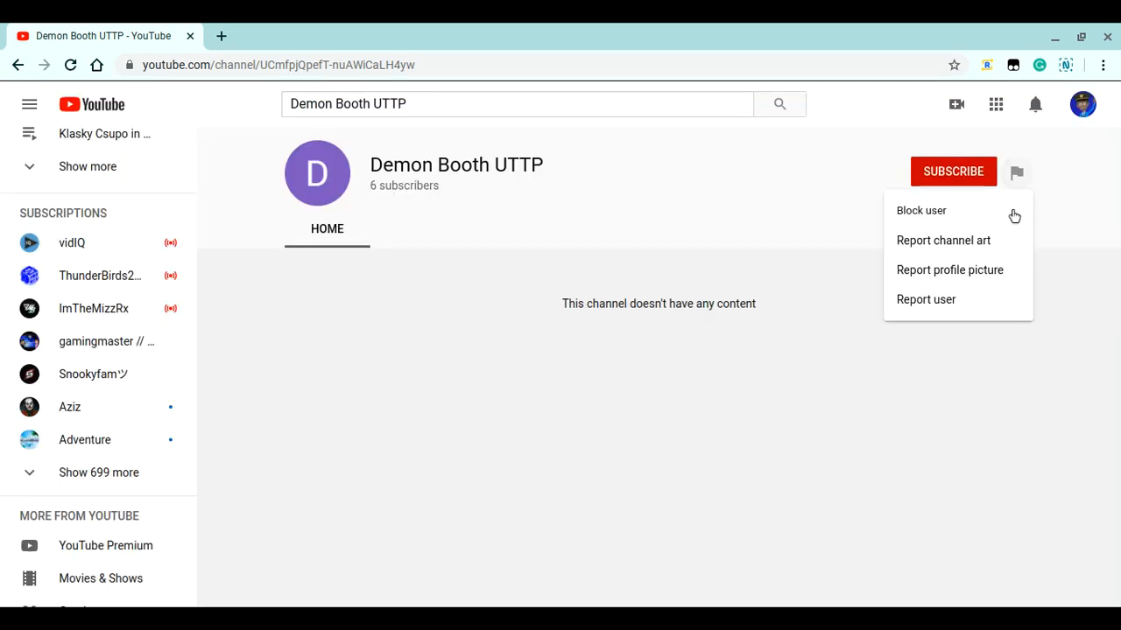
mouse_move(921, 210)
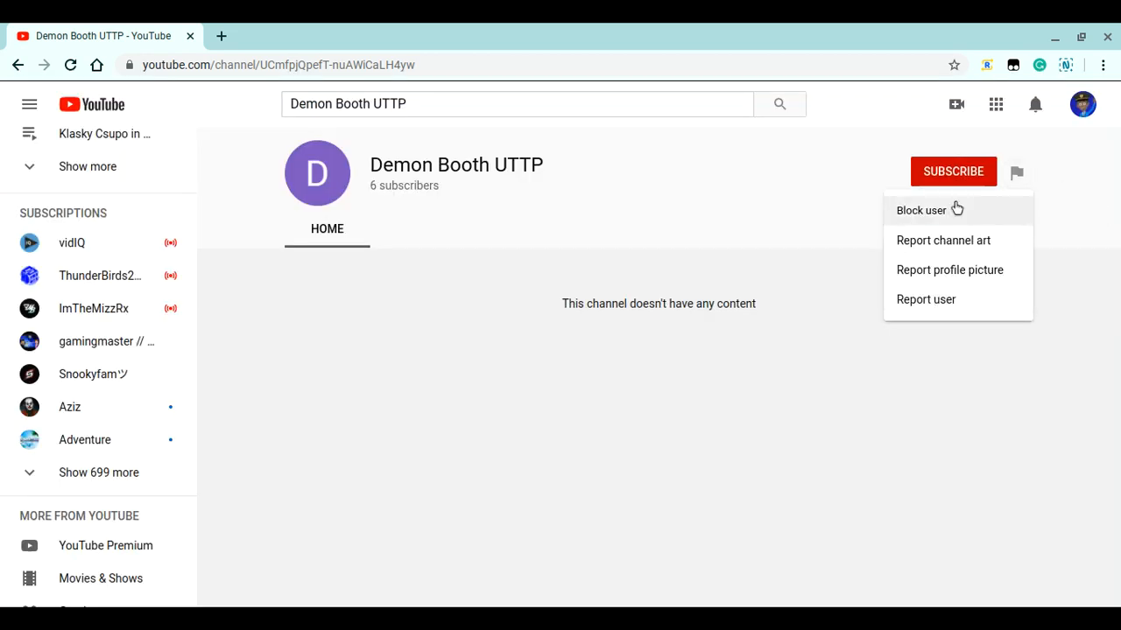
Subscribe to Demon Booth UTTP with no notifications, then go Home
left_click(953, 171)
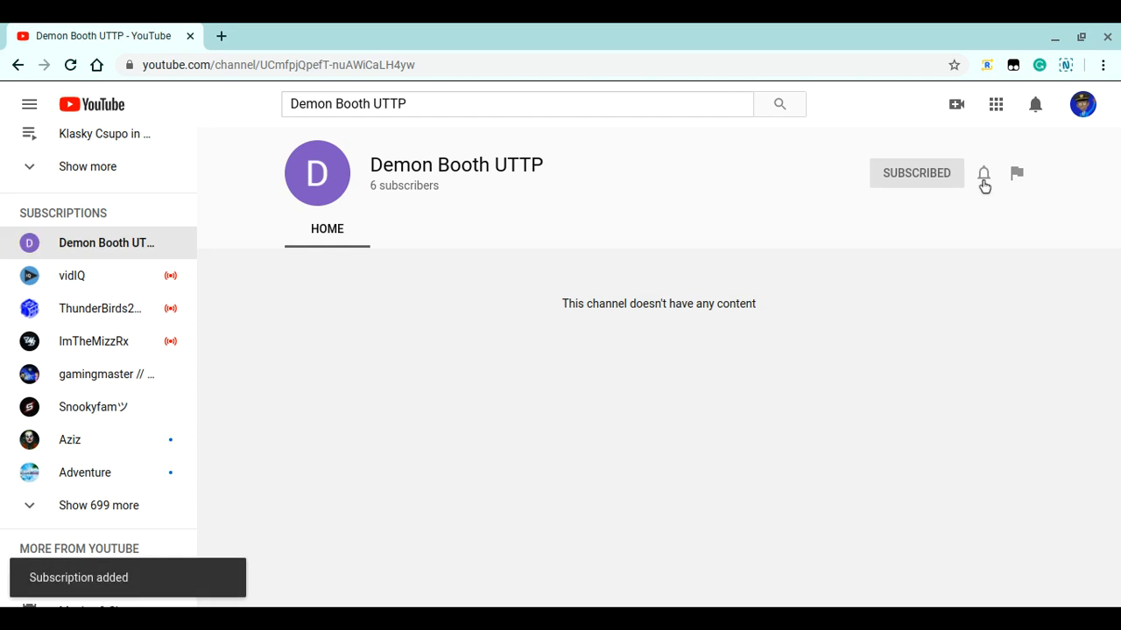
left_click(984, 173)
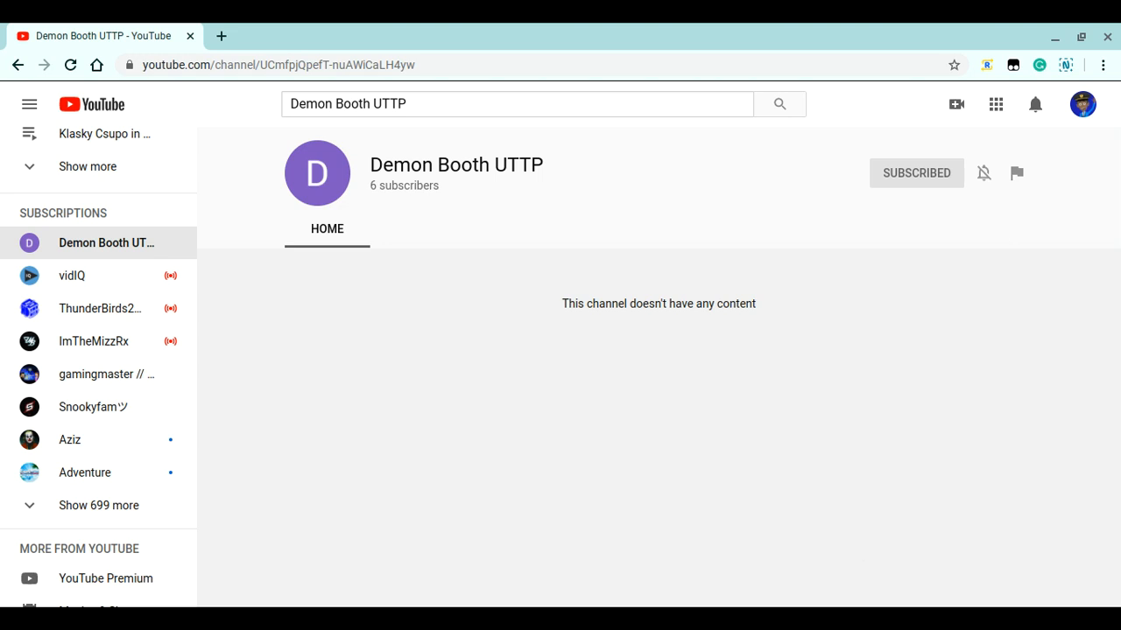
left_click(91, 105)
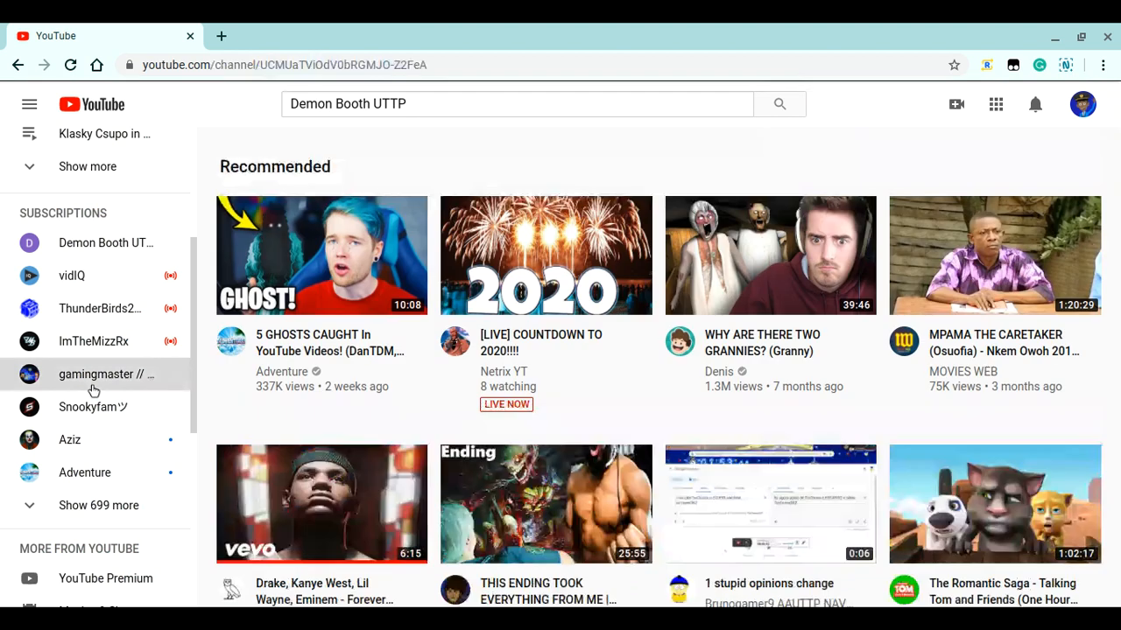
Open the gamingmaster // shiningstarcoiscutie channel and scroll to its uploads
left_click(107, 374)
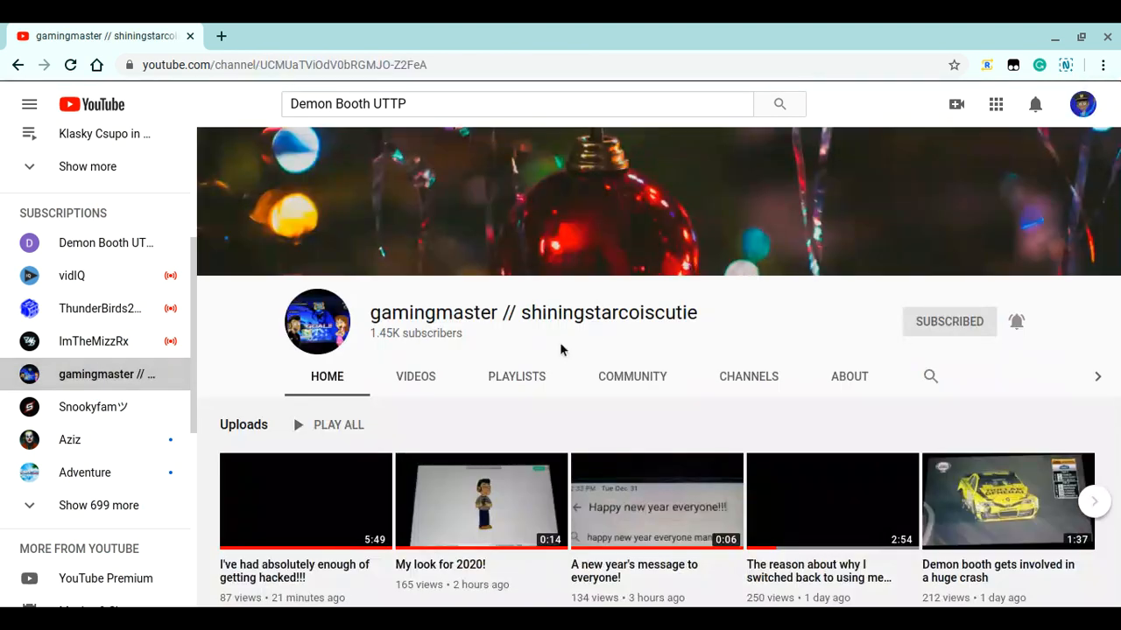
scroll("down", 3)
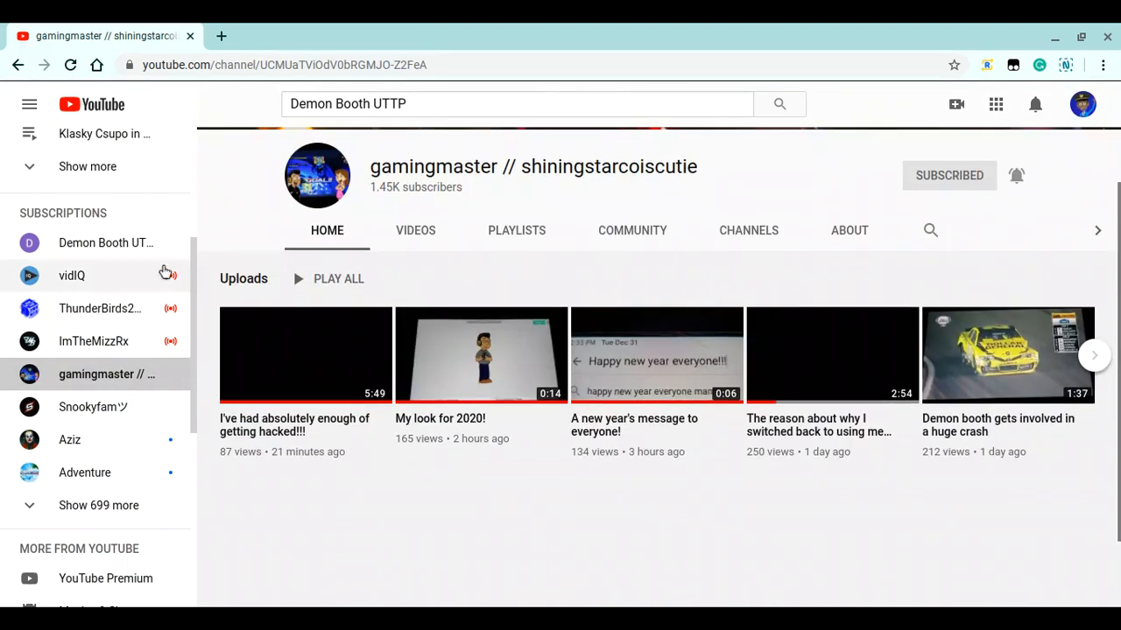
mouse_move(40, 254)
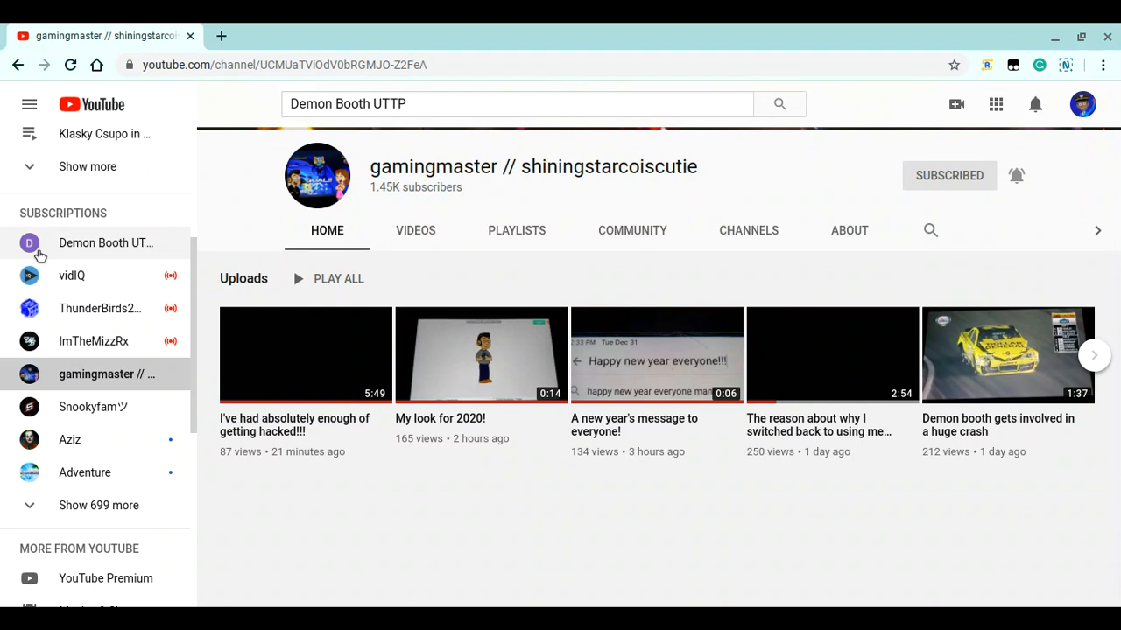
mouse_move(685, 605)
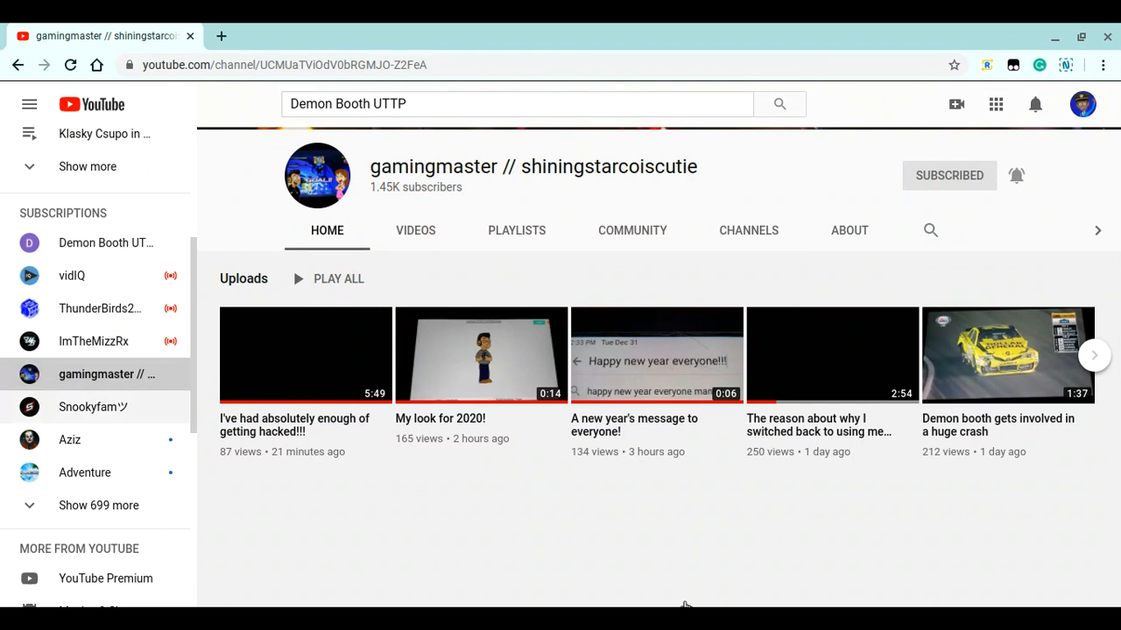
mouse_move(609, 287)
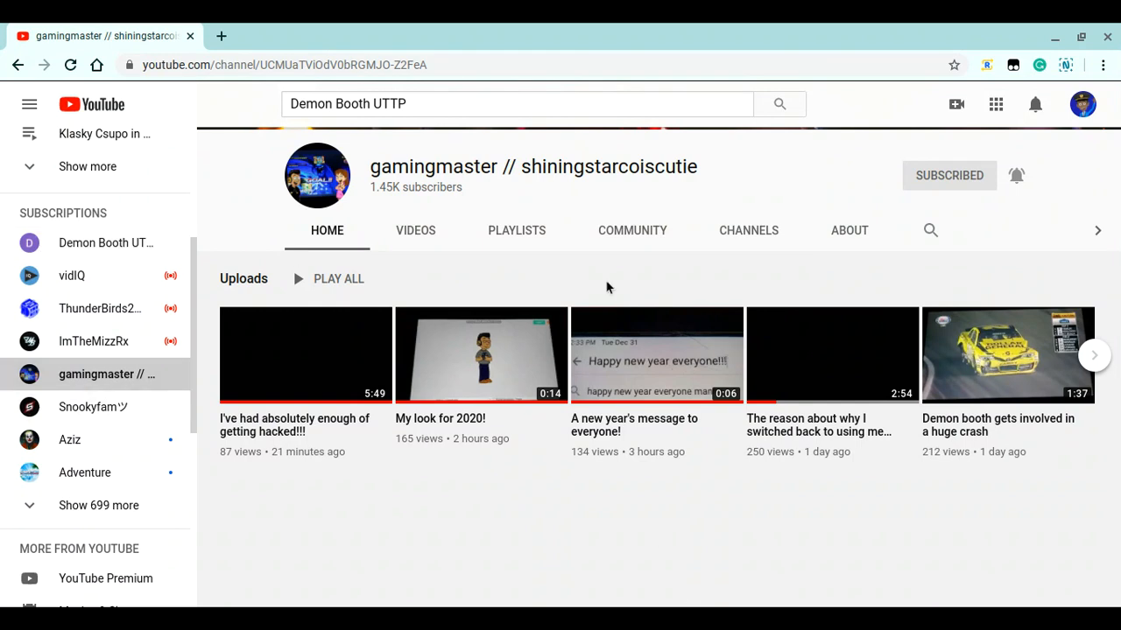
mouse_move(100, 252)
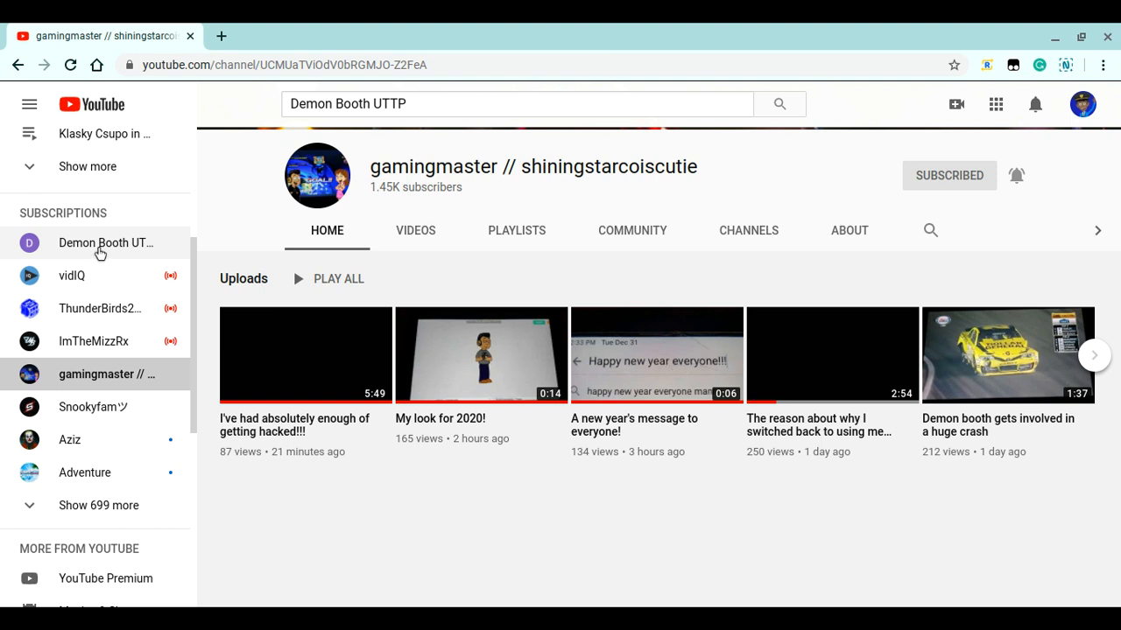
mouse_move(1057, 127)
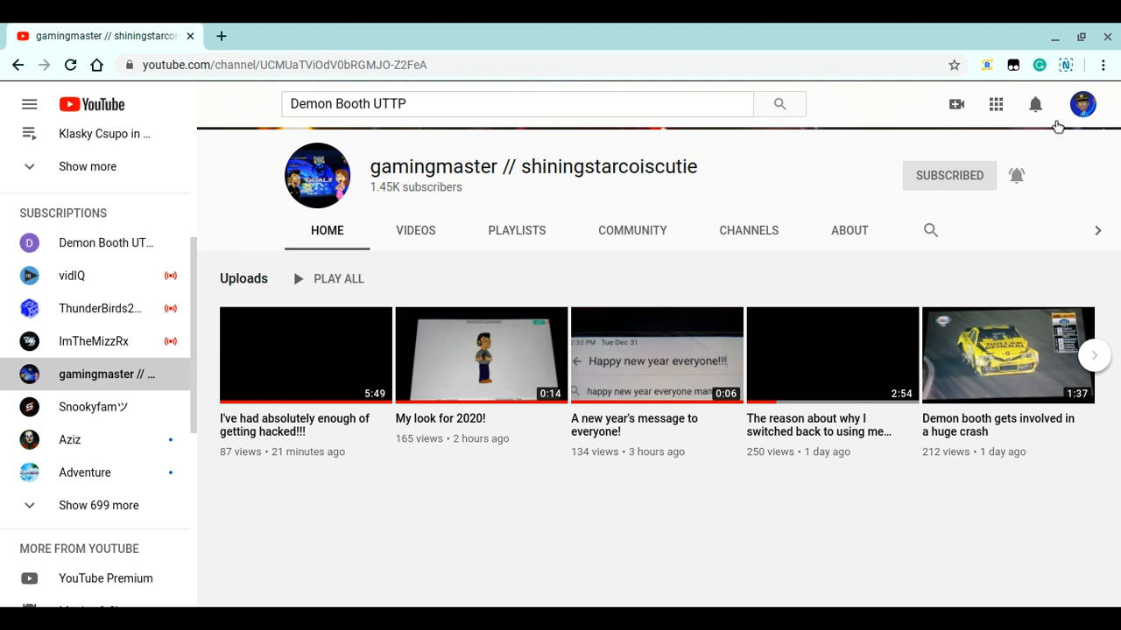